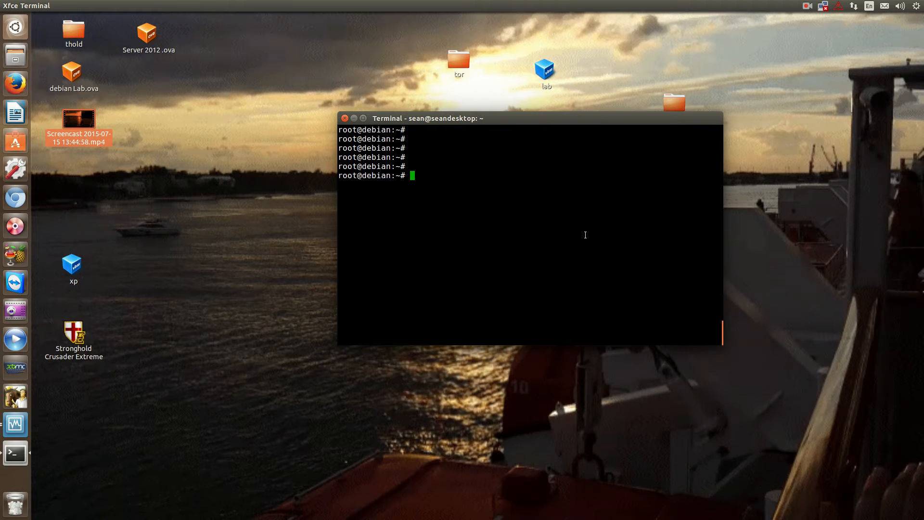
Install the tripwire package with apt-get install tripwire at the root prompt.
{"action": "key", "text": "Return"}
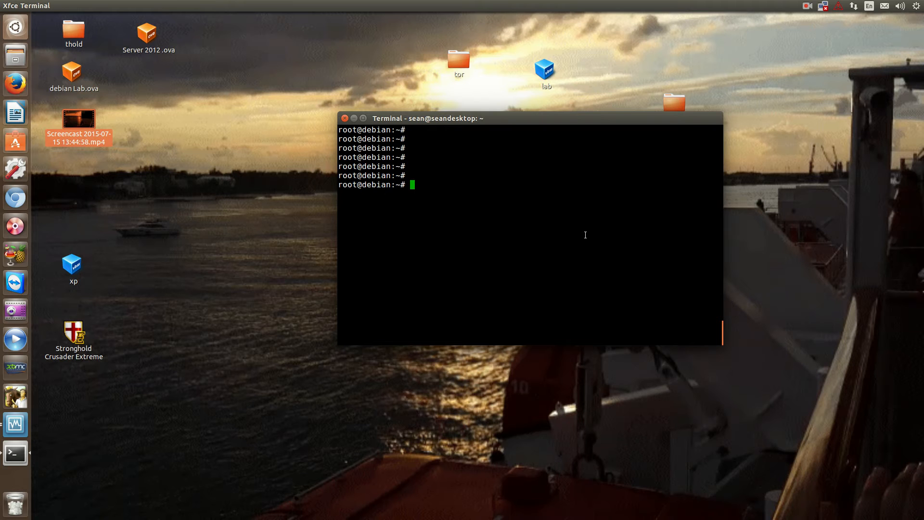
{"action": "type", "text": "apt"}
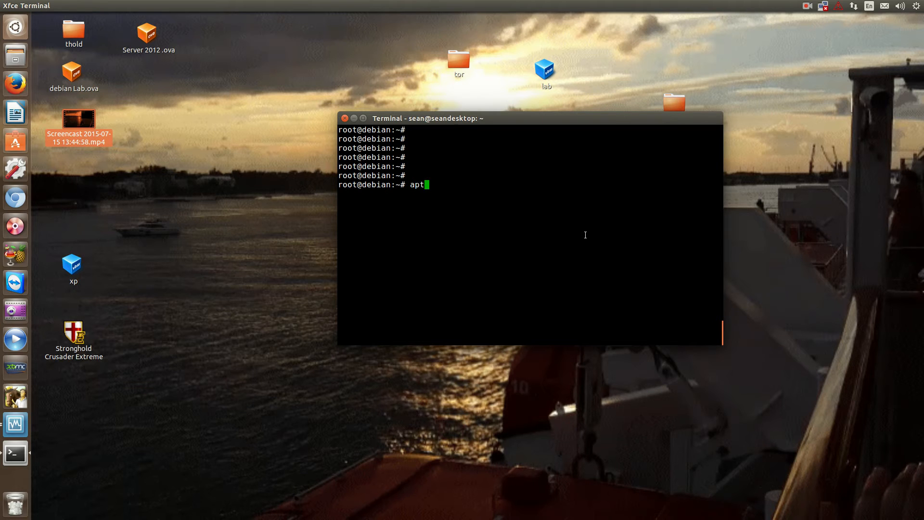
{"action": "type", "text": "-get insta"}
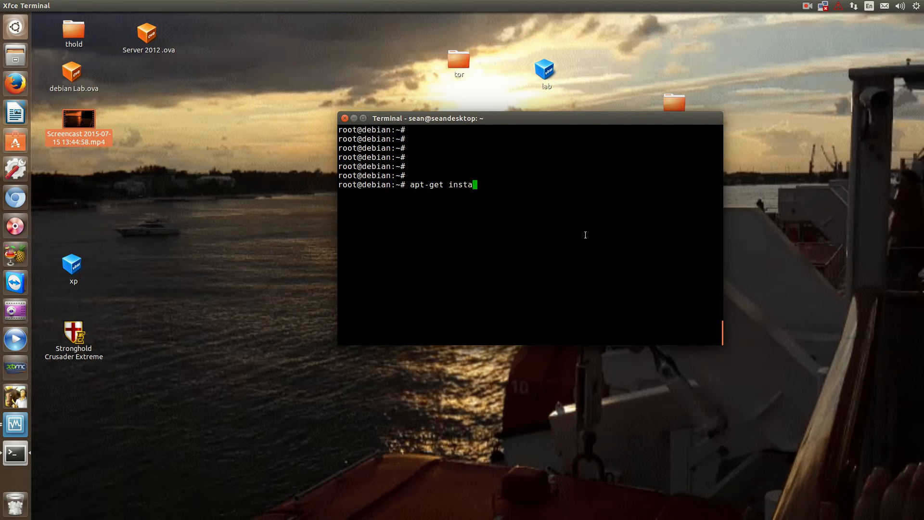
{"action": "type", "text": "ll tri"}
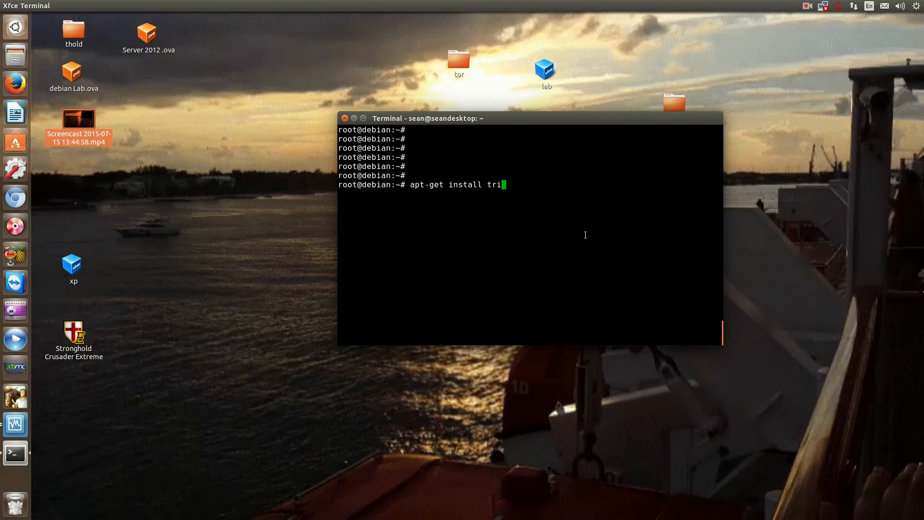
{"action": "type", "text": "p"}
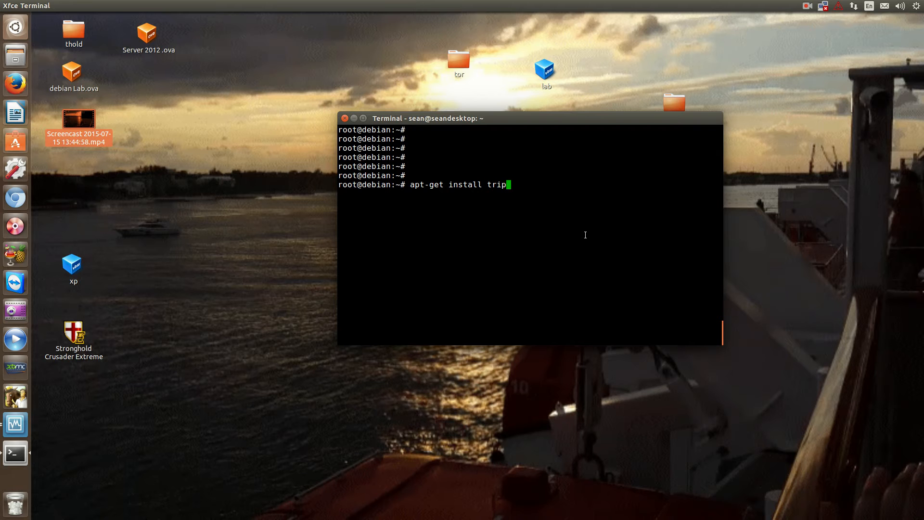
{"action": "key", "text": "Return"}
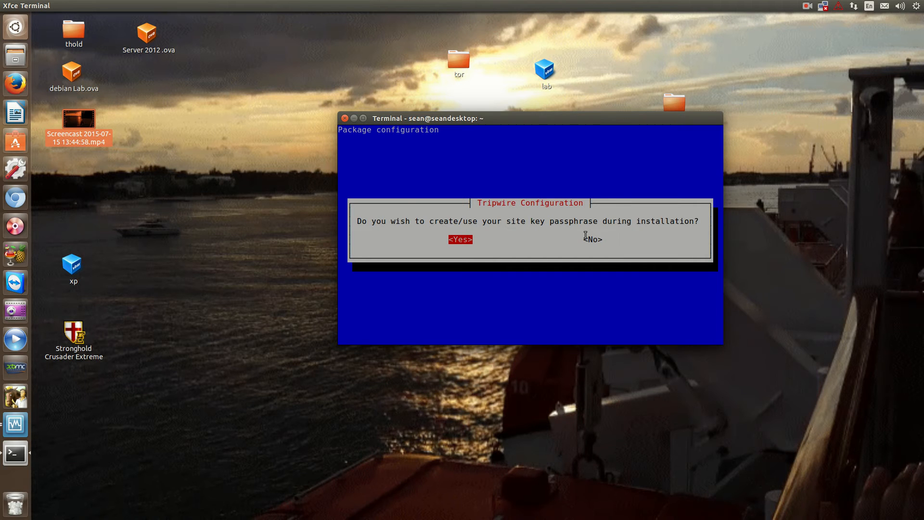
Agree to create site and local key passphrases and rebuild the Tripwire configuration file.
{"action": "left_click", "coordinate": [459, 239]}
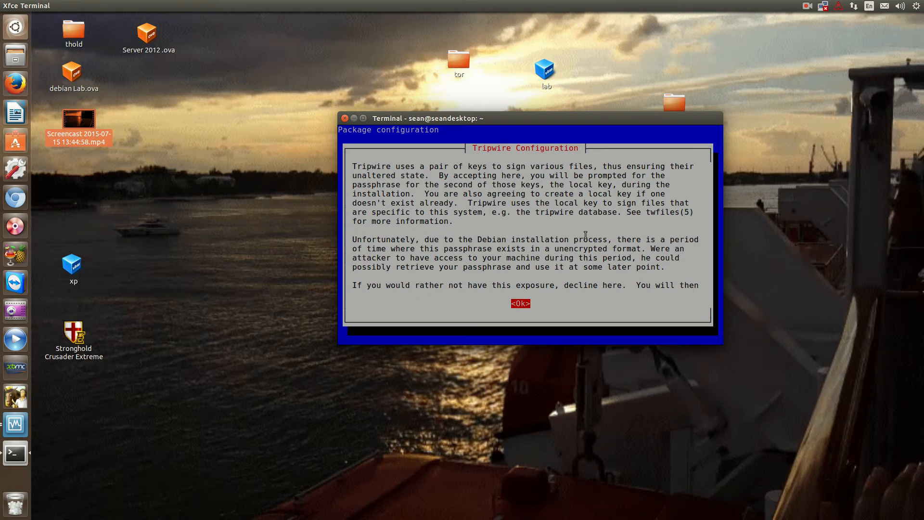
{"action": "left_click", "coordinate": [520, 303]}
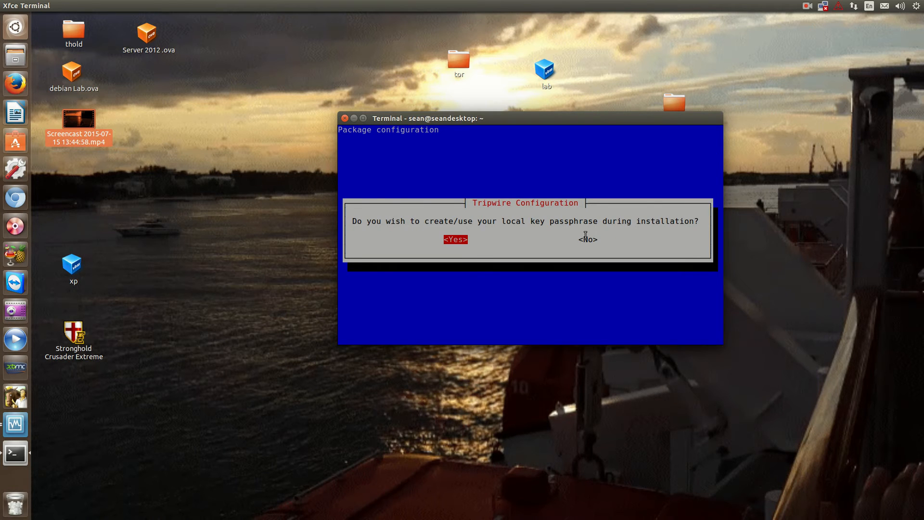
{"action": "left_click", "coordinate": [455, 238]}
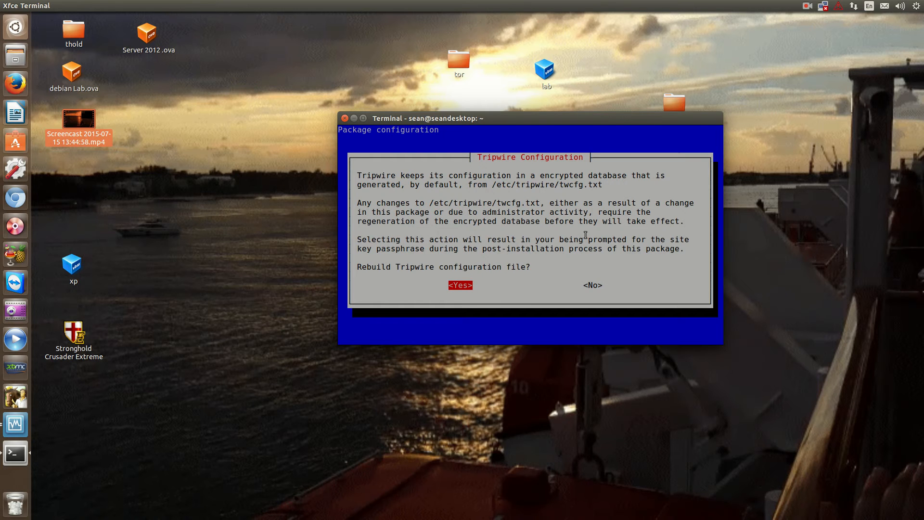
{"action": "left_click", "coordinate": [460, 285]}
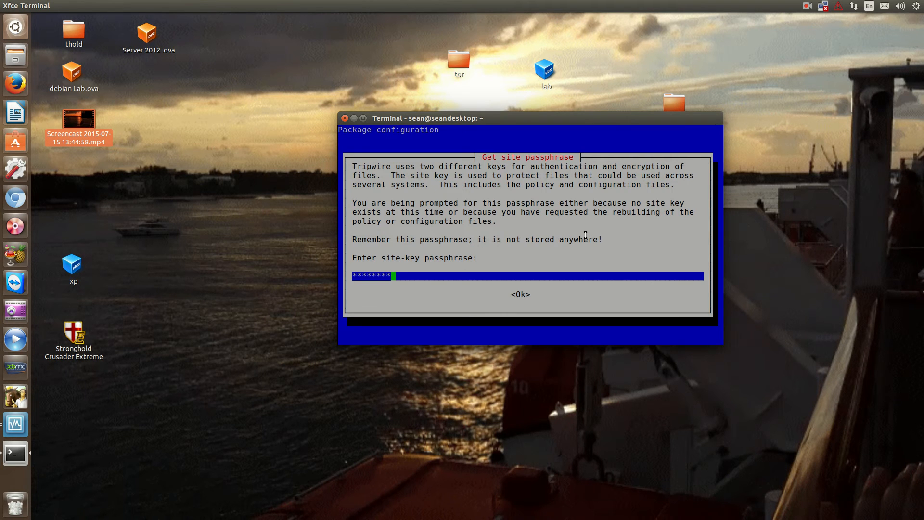
Enter the site and local key passphrases and dismiss the 'Tripwire has been installed' notice.
{"action": "key", "text": "BackSpace"}
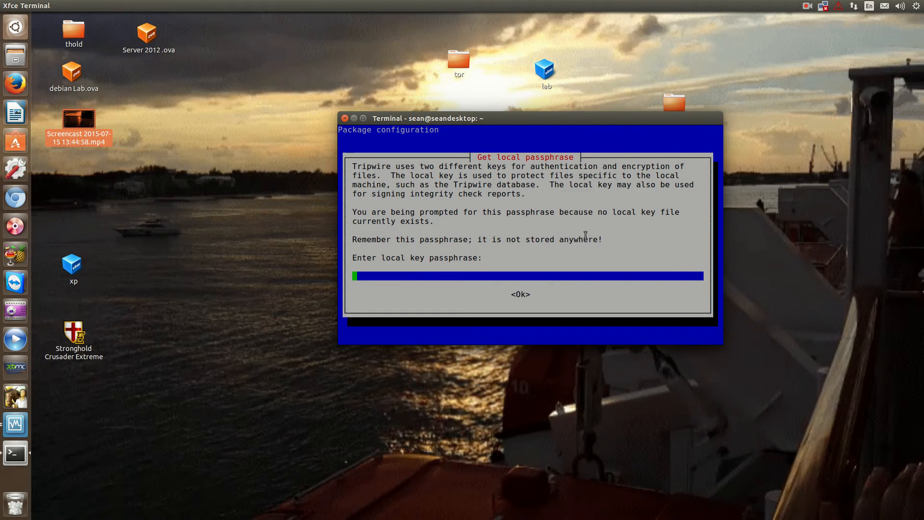
{"action": "mouse_move", "coordinate": [355, 245]}
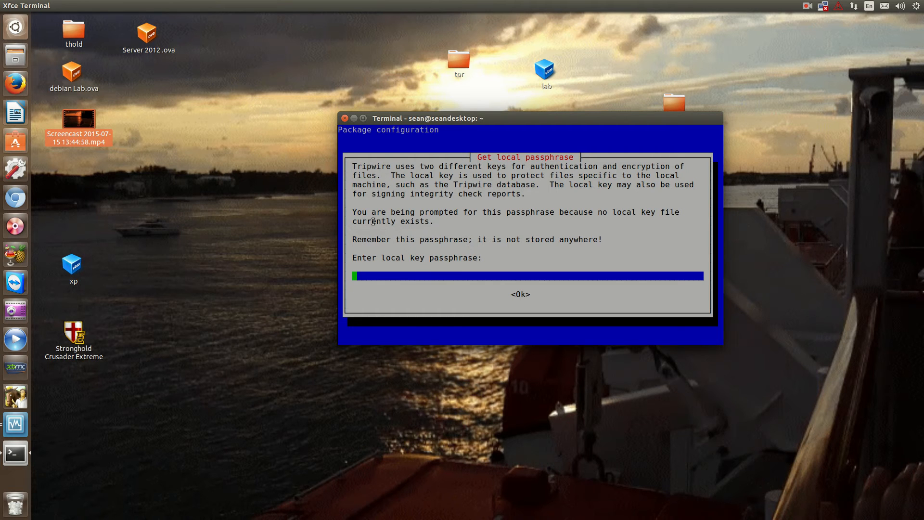
{"action": "mouse_move", "coordinate": [528, 242]}
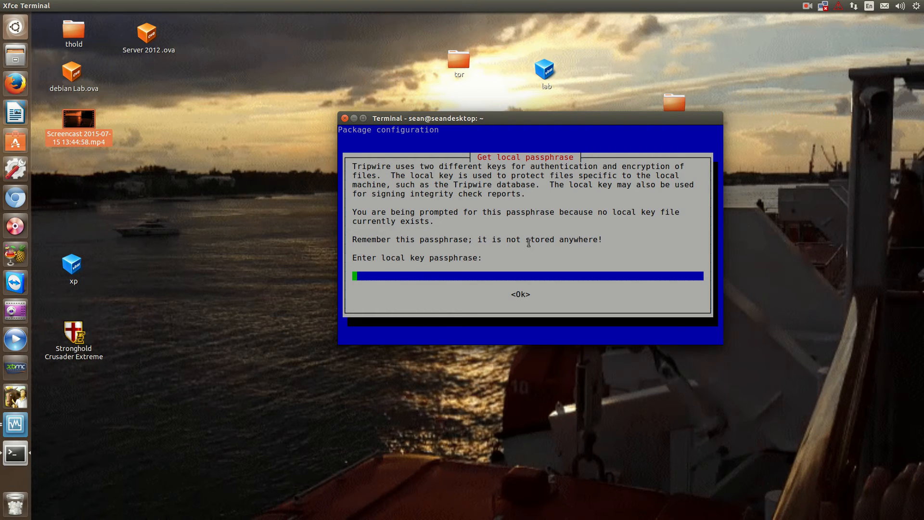
{"action": "type", "text": "****"}
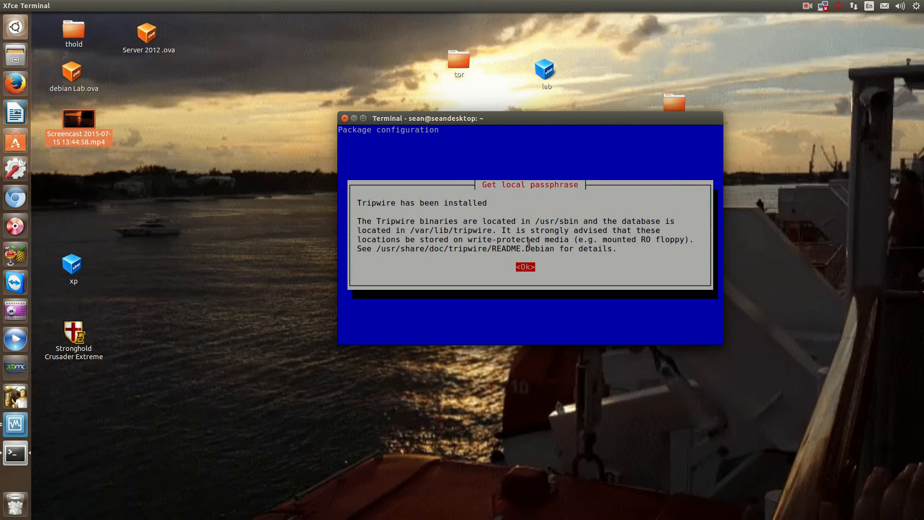
{"action": "left_click", "coordinate": [523, 266]}
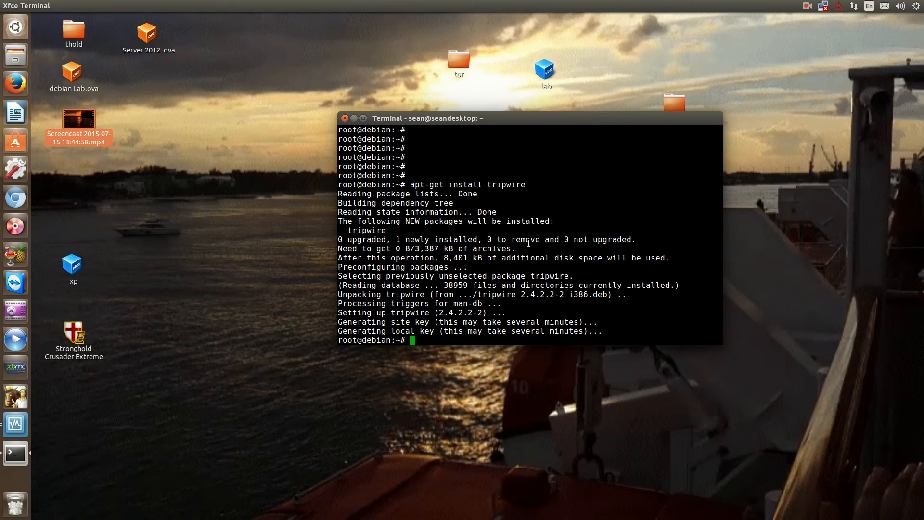
Initialize the Tripwire database with tripwire --init after the mistyped -init attempt fails.
{"action": "type", "text": "tripwire -ini"}
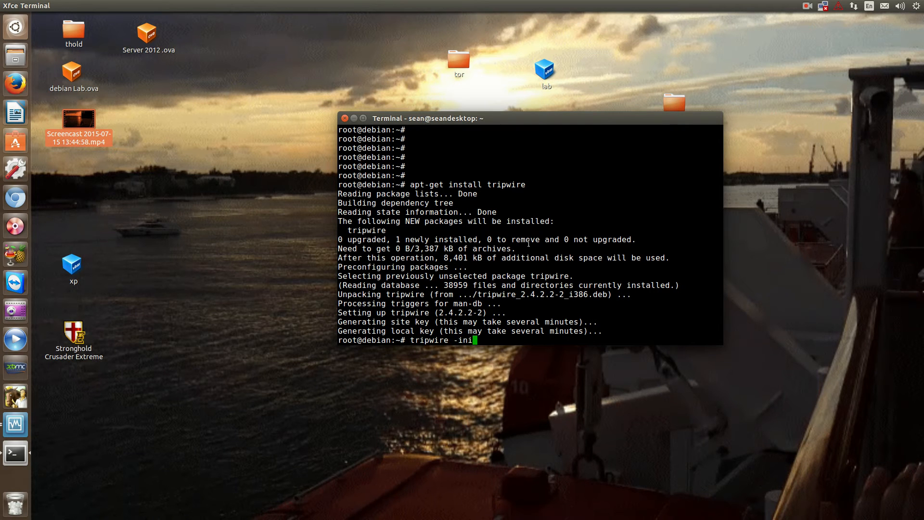
{"action": "key", "text": "Return"}
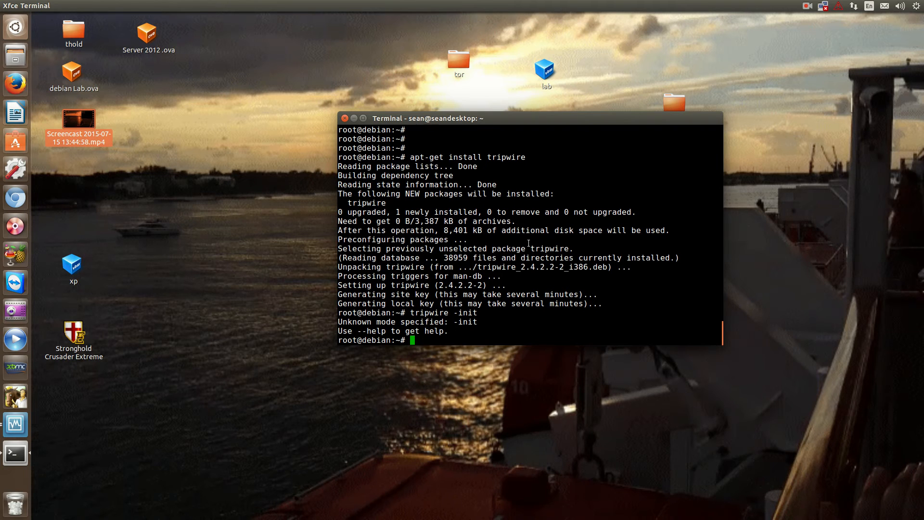
{"action": "type", "text": "tripwire -init"}
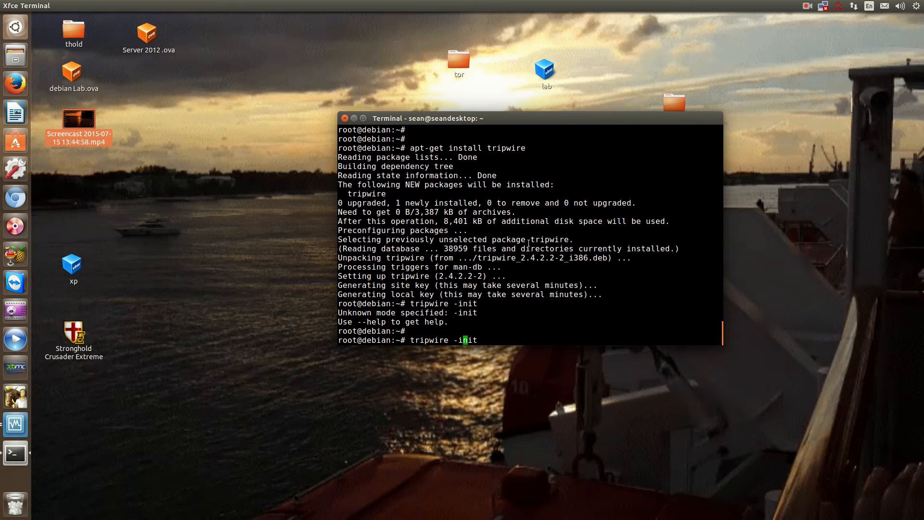
{"action": "type", "text": "-"}
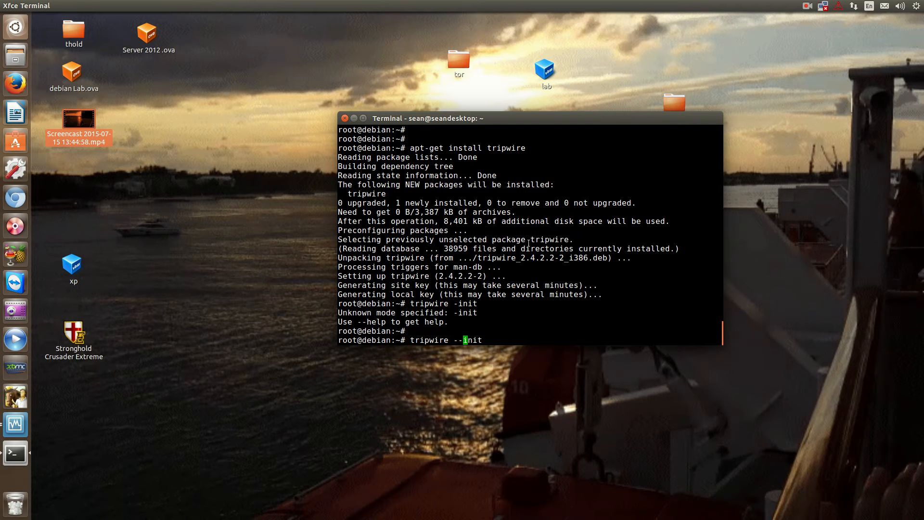
{"action": "key", "text": "Return"}
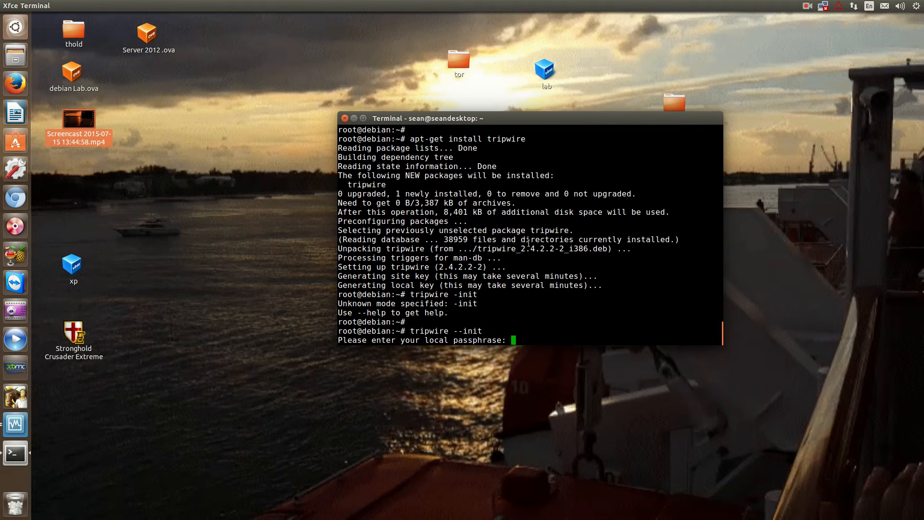
{"action": "mouse_move", "coordinate": [746, 5]}
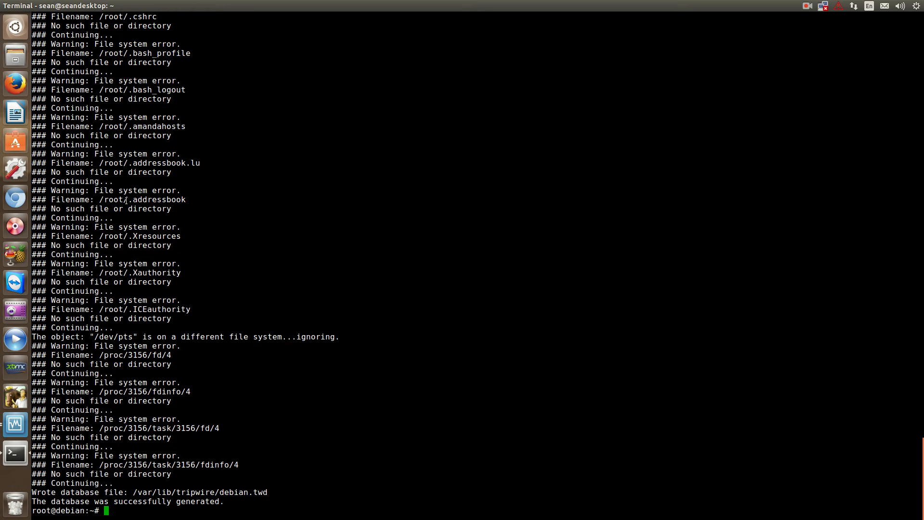
{"action": "mouse_move", "coordinate": [224, 501]}
{"action": "type", "text": "t"}
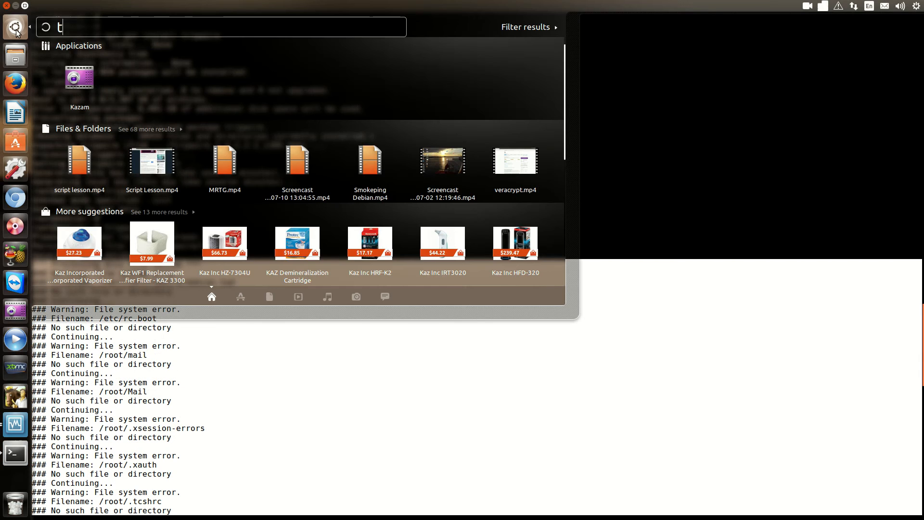
Paste the database generation output into a new Text Editor document and maximize it.
{"action": "type", "text": "ext"}
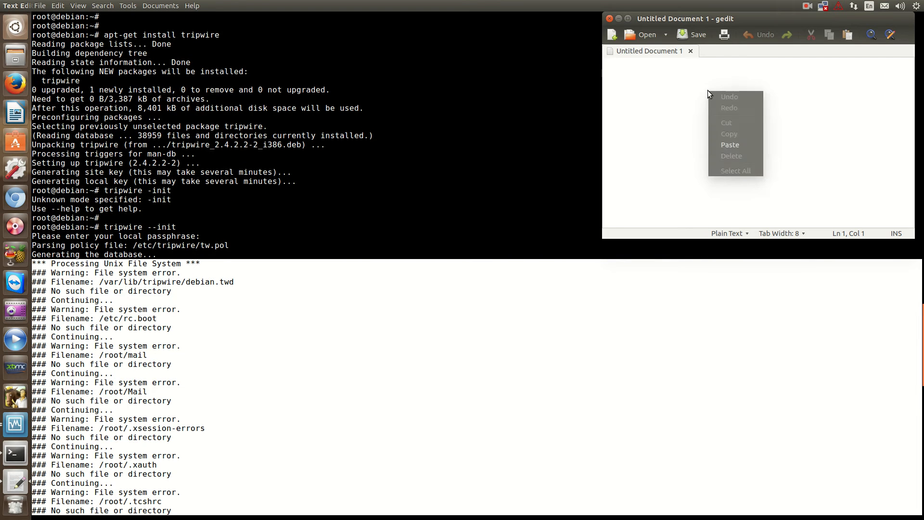
{"action": "left_click", "coordinate": [730, 144]}
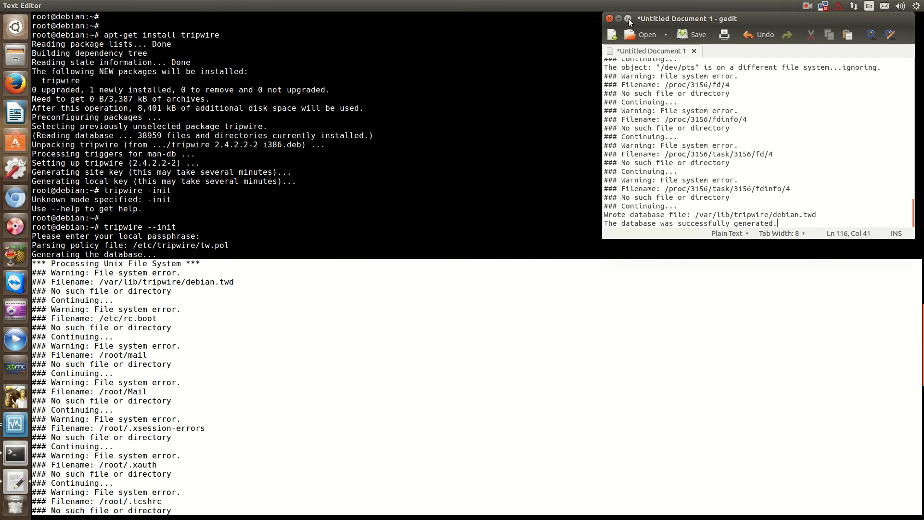
{"action": "left_click", "coordinate": [628, 18]}
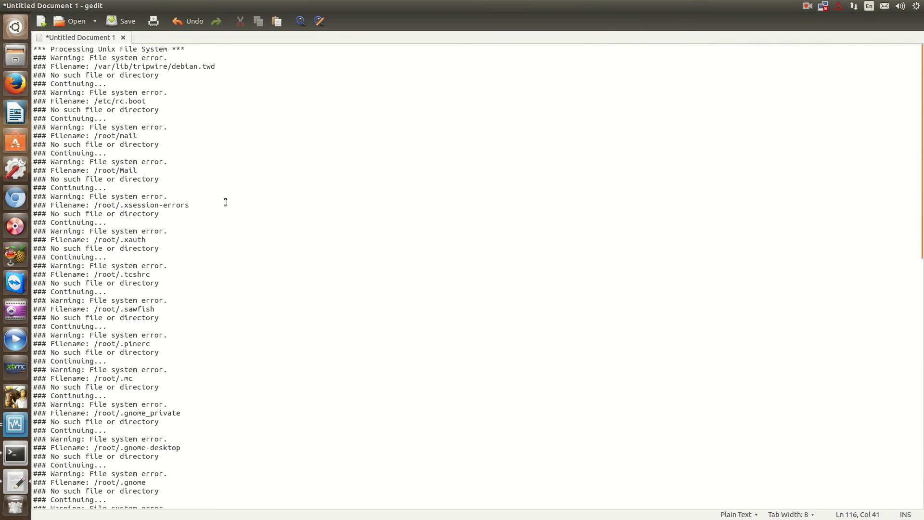
{"action": "left_click", "coordinate": [14, 453]}
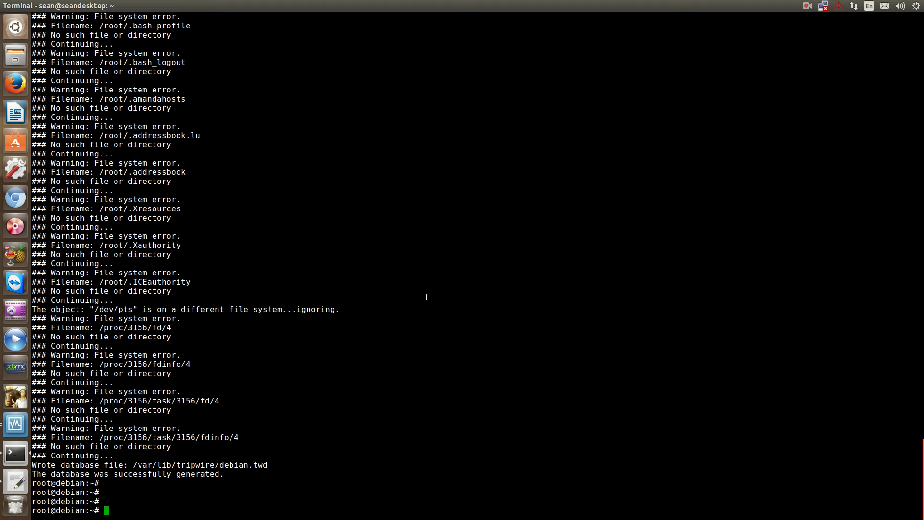
Type nano /etc/tripwire/twpol.txt at the root prompt without running it.
{"action": "type", "text": "nano /"}
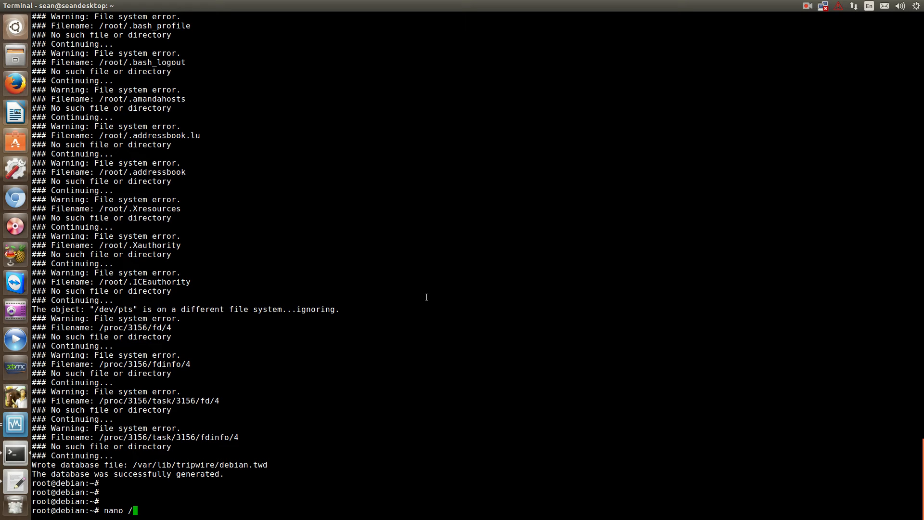
{"action": "type", "text": "etc/tr"}
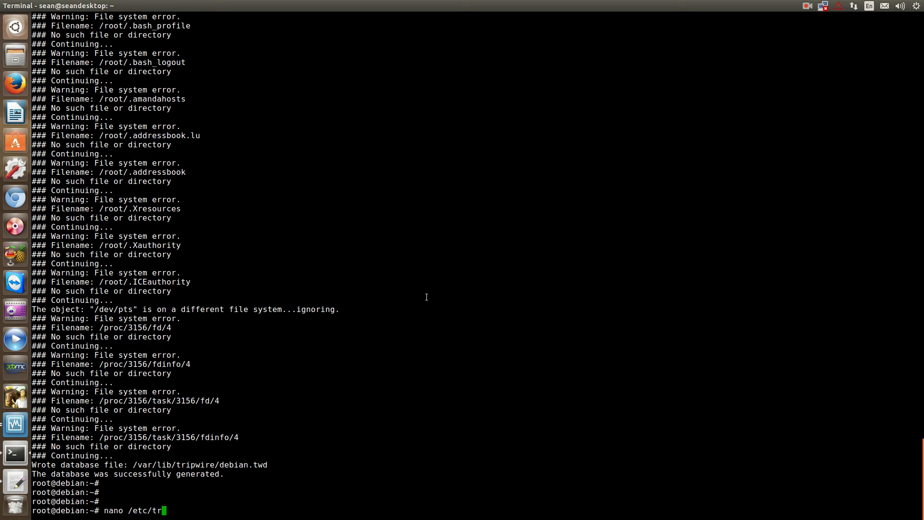
{"action": "type", "text": "ipwire/tw"}
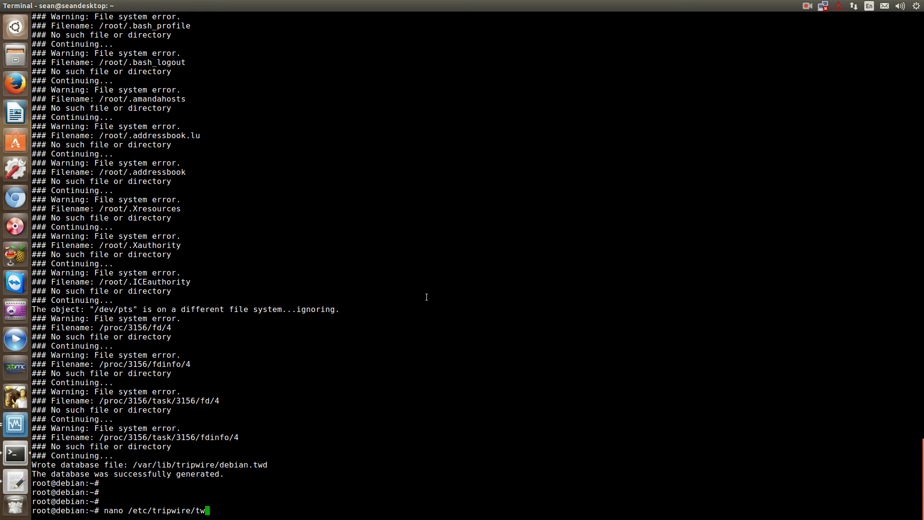
{"action": "type", "text": "pol.txt"}
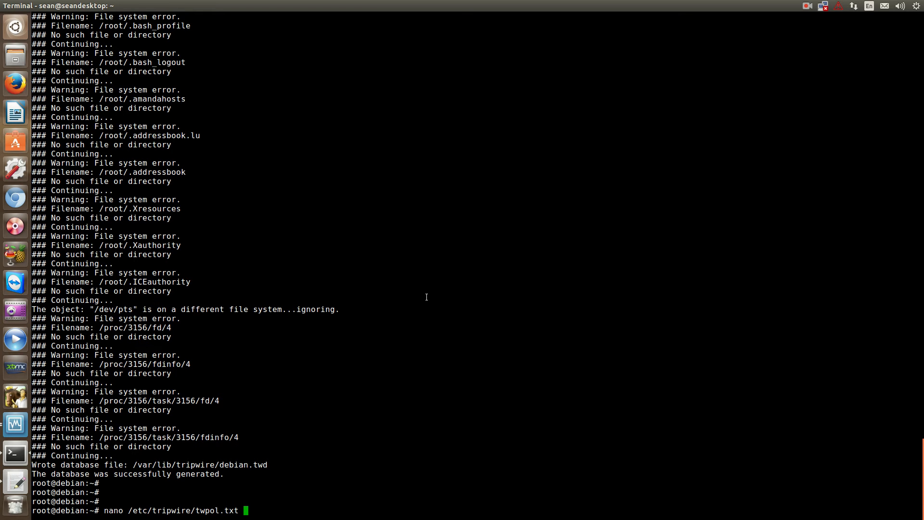
Open twpol.txt in nano and move past the boot script rules to Root config files.
{"action": "key", "text": "Return"}
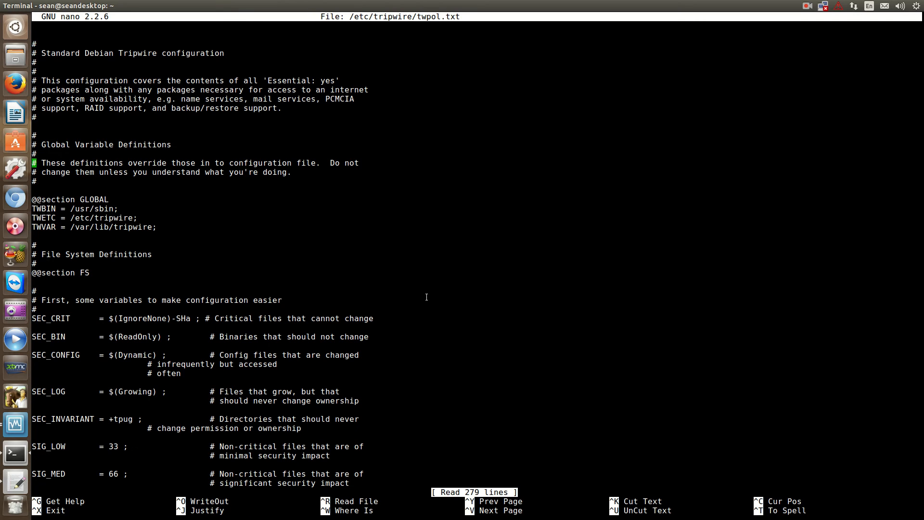
{"action": "scroll", "scroll_direction": "down", "scroll_amount": 3}
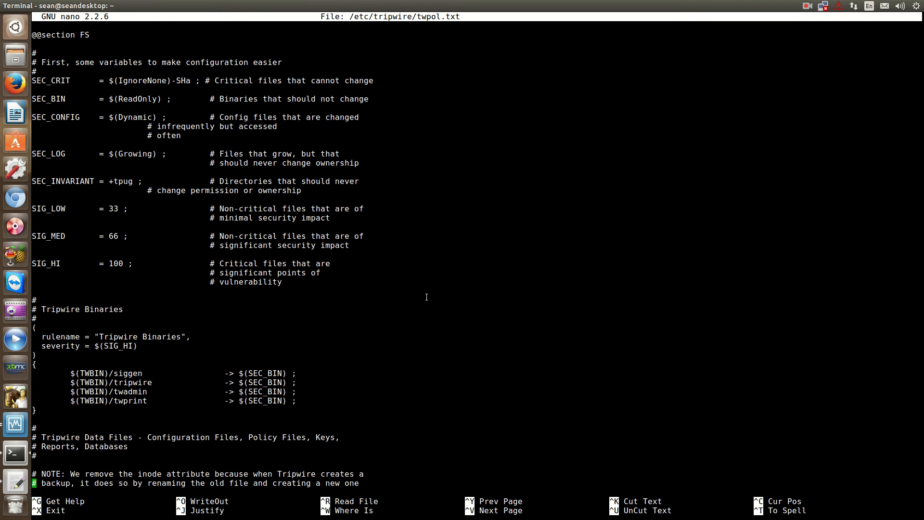
{"action": "scroll", "scroll_direction": "down", "scroll_amount": 3}
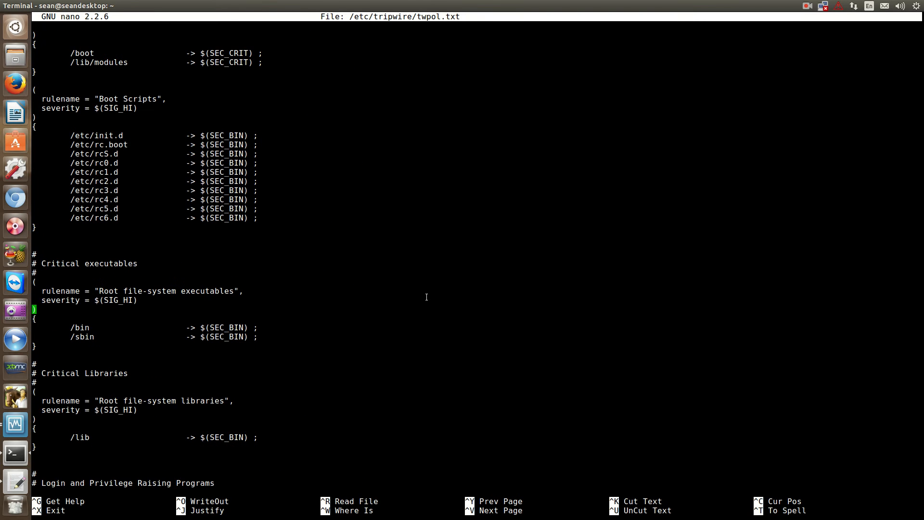
{"action": "key", "text": "Down"}
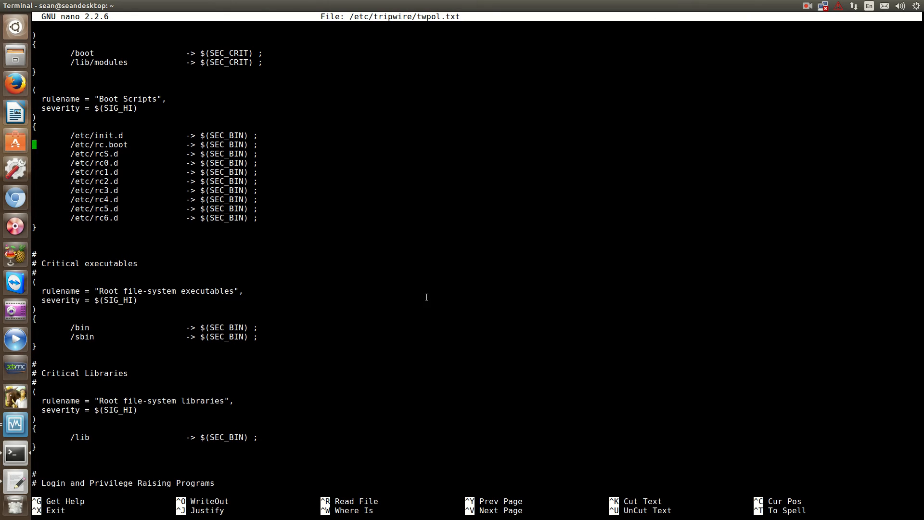
{"action": "key", "text": "Down"}
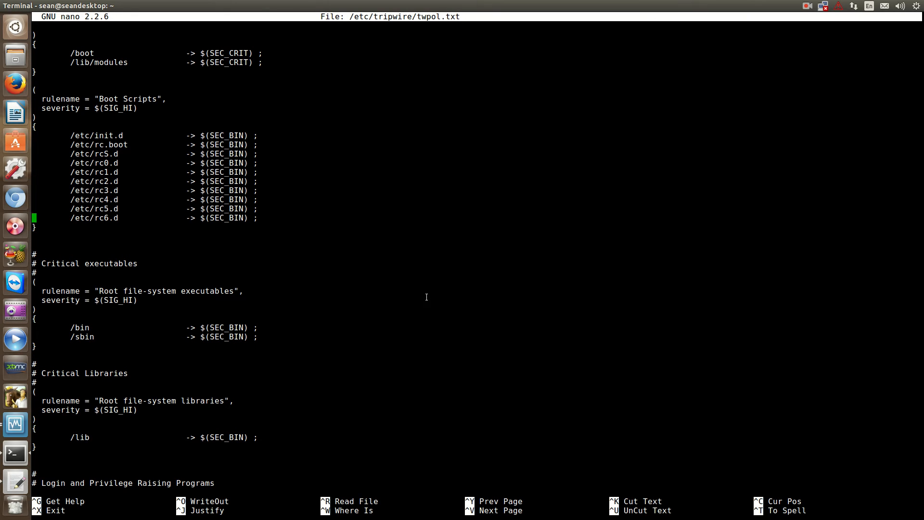
{"action": "key", "text": "Up"}
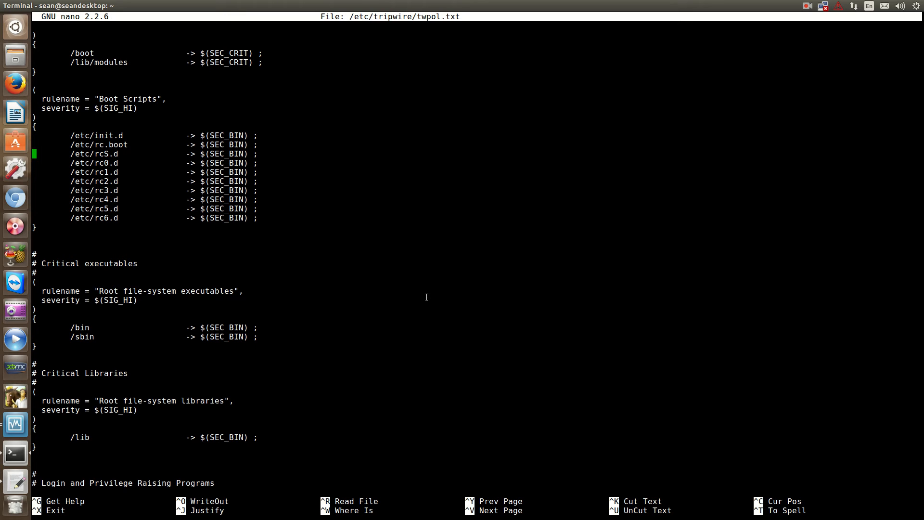
{"action": "key", "text": "Down"}
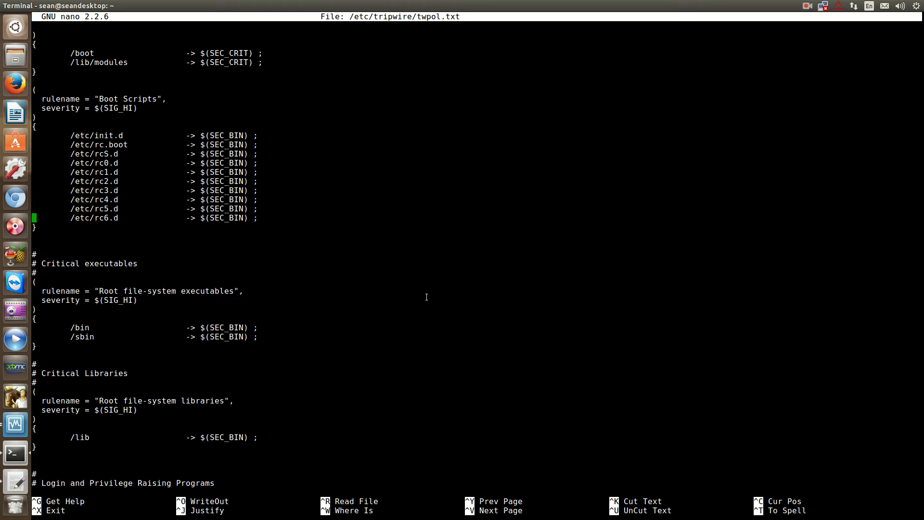
{"action": "key", "text": "Up"}
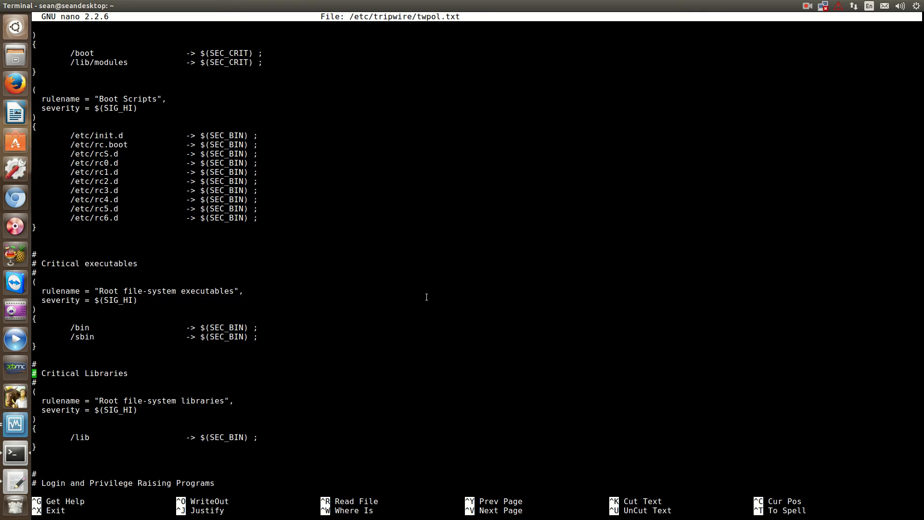
{"action": "scroll", "scroll_direction": "down", "scroll_amount": 3}
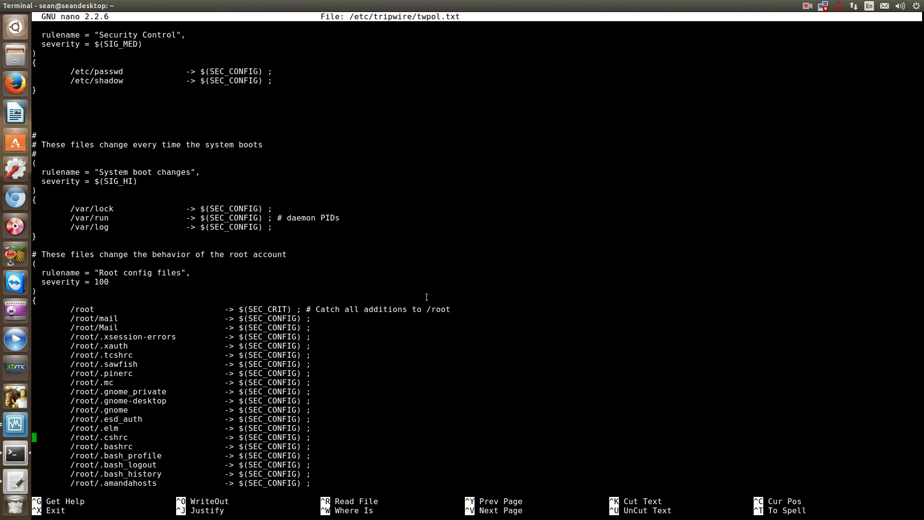
{"action": "scroll", "scroll_direction": "down", "scroll_amount": 3}
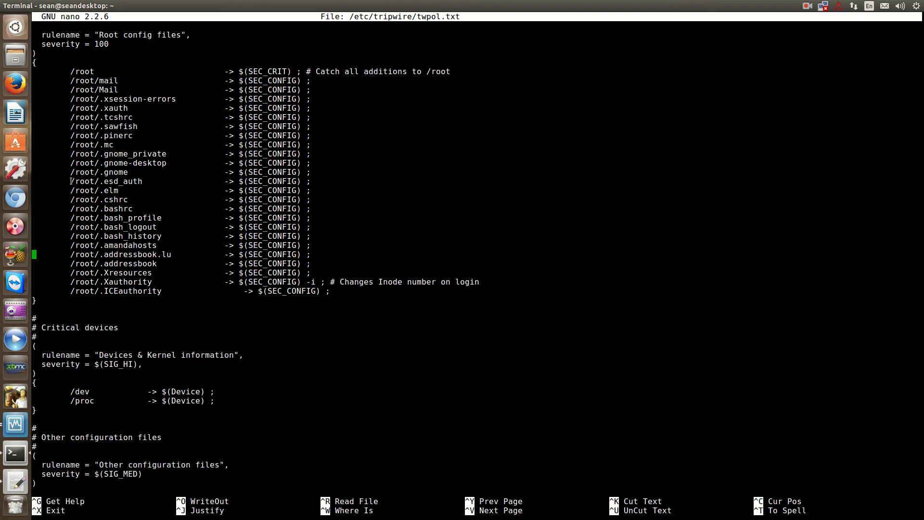
{"action": "mouse_move", "coordinate": [148, 207]}
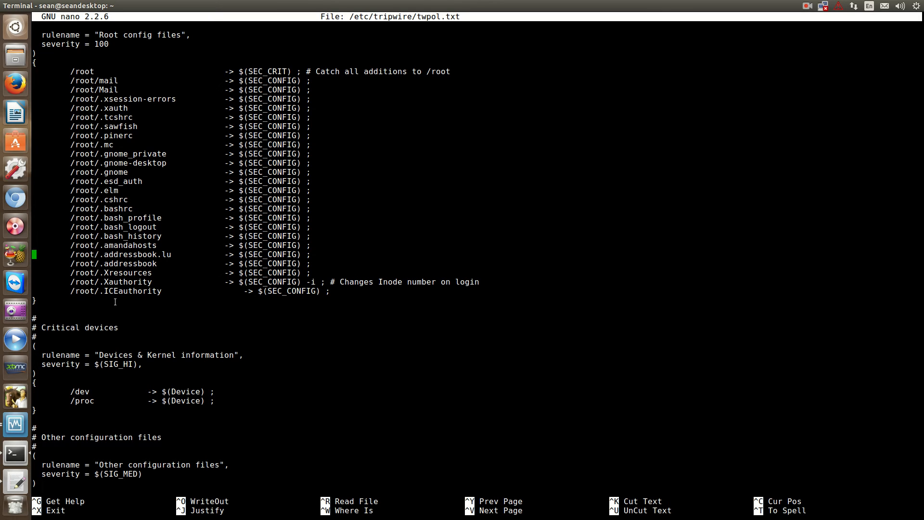
{"action": "mouse_move", "coordinate": [15, 473]}
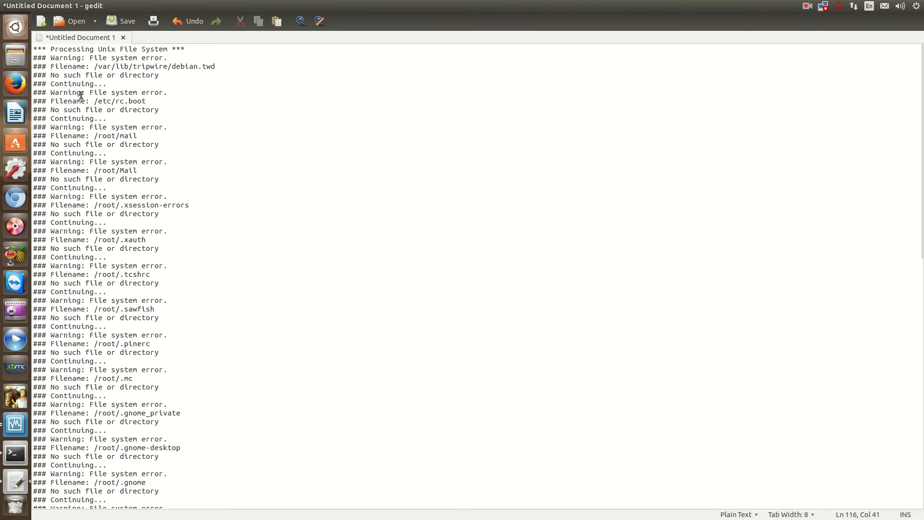
{"action": "mouse_move", "coordinate": [138, 95]}
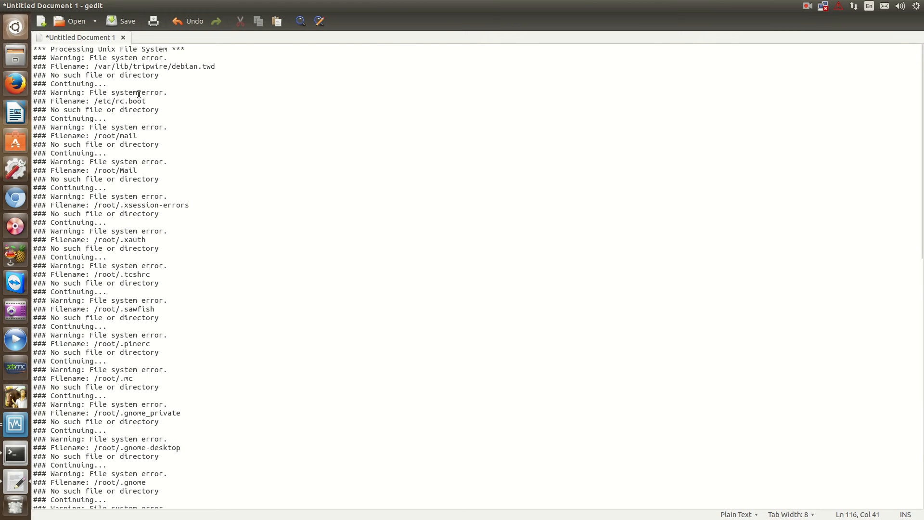
{"action": "mouse_move", "coordinate": [100, 98]}
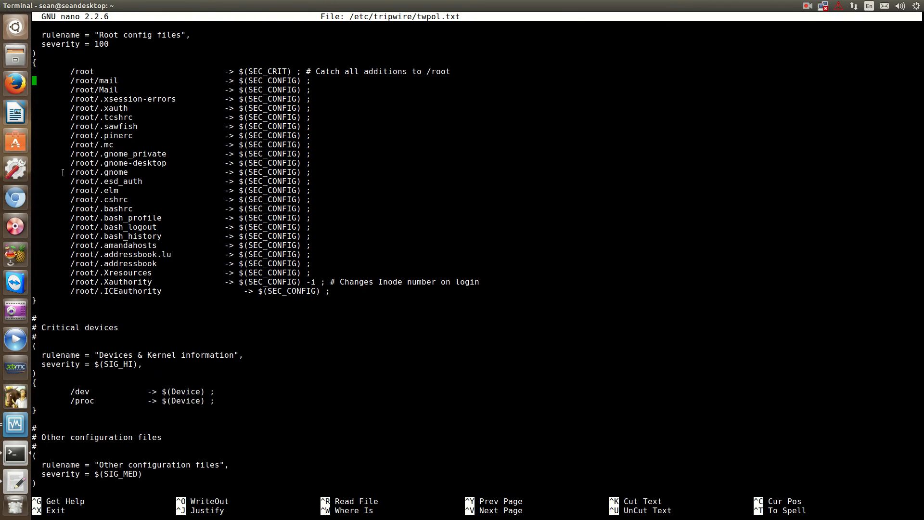
Prefix missing /root entries like /root/.elm with #, keeping /root, .bashrc and .bash_profile.
{"action": "type", "text": "#"}
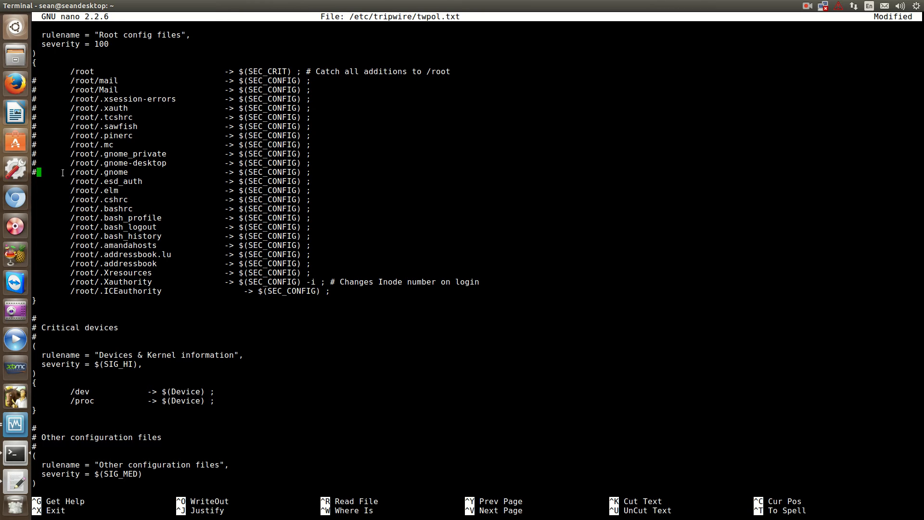
{"action": "key", "text": "Down"}
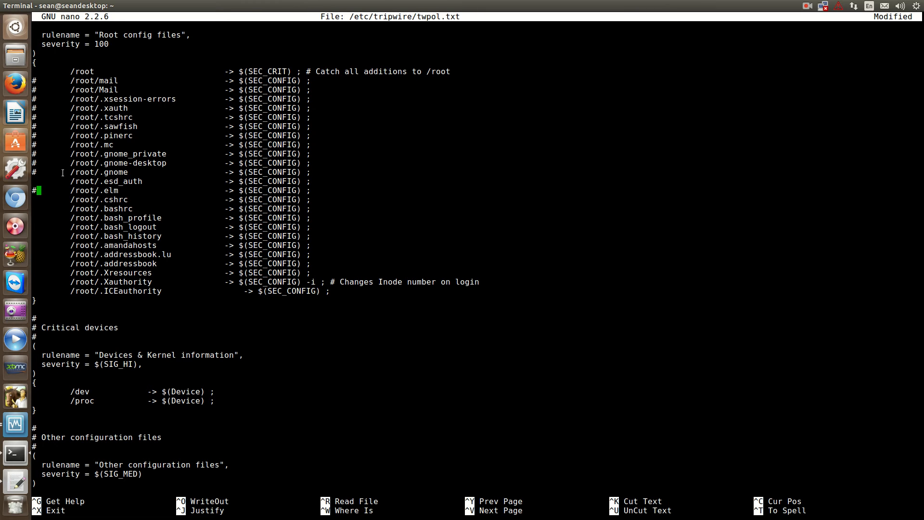
{"action": "key", "text": "Down"}
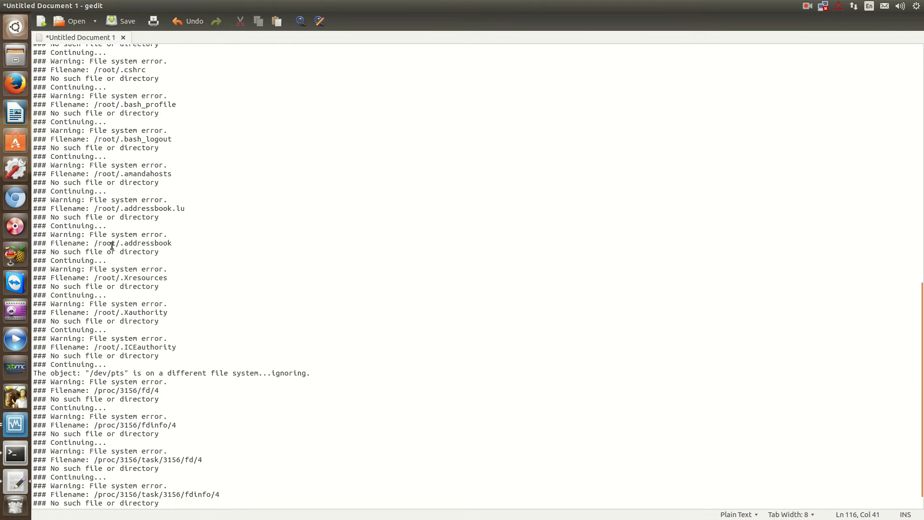
{"action": "scroll", "scroll_direction": "up", "scroll_amount": 3}
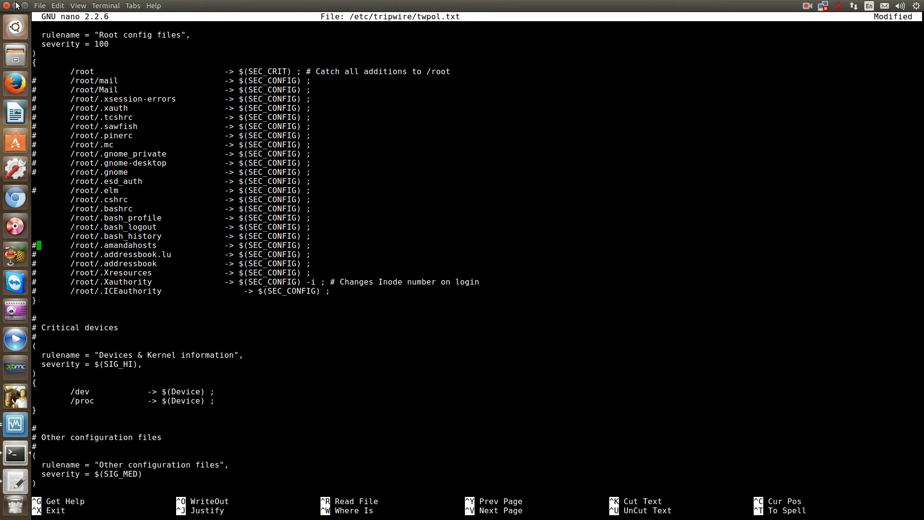
{"action": "key", "text": "Up"}
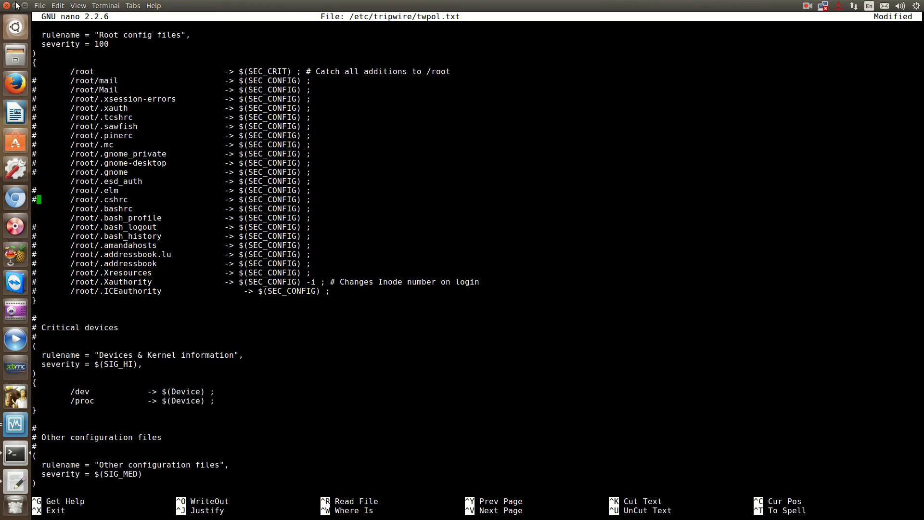
{"action": "key", "text": "Up"}
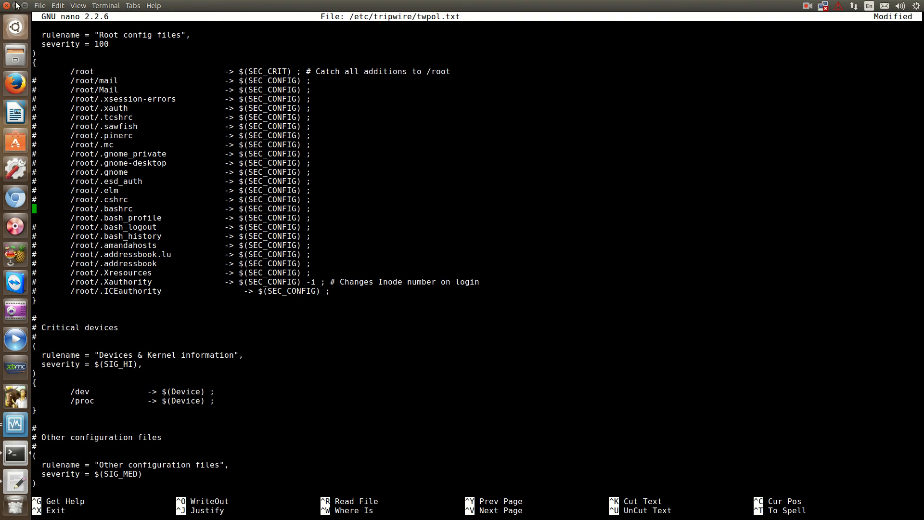
Comment out the remaining nonexistent boot script entries in twpol.txt.
{"action": "scroll", "scroll_direction": "up", "scroll_amount": 3}
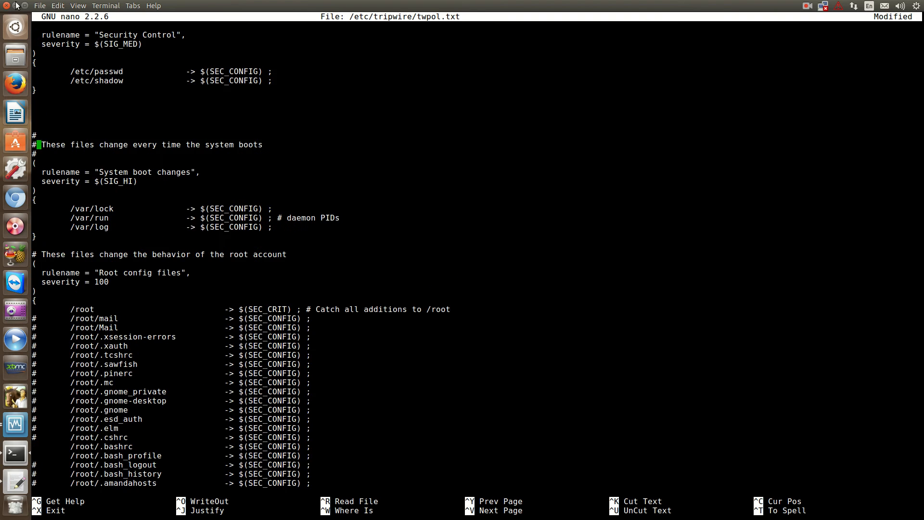
{"action": "scroll", "scroll_direction": "down", "scroll_amount": 3}
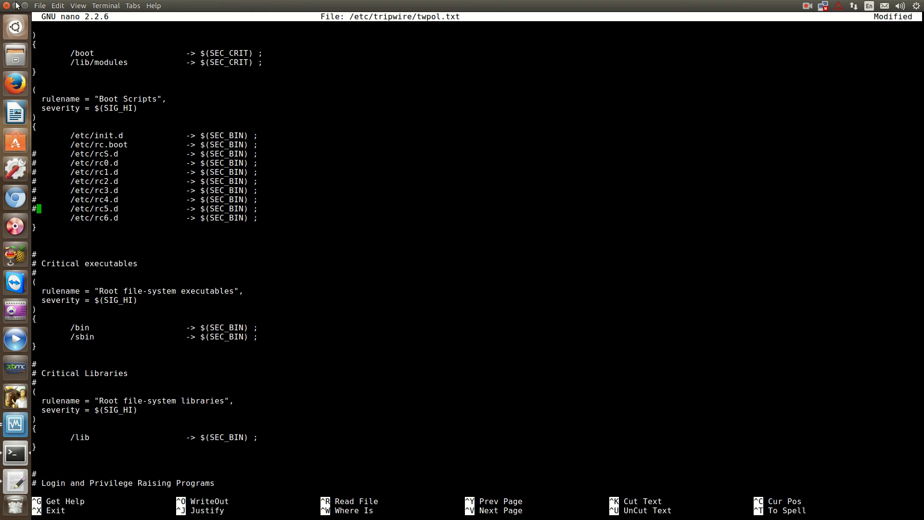
{"action": "key", "text": "Up"}
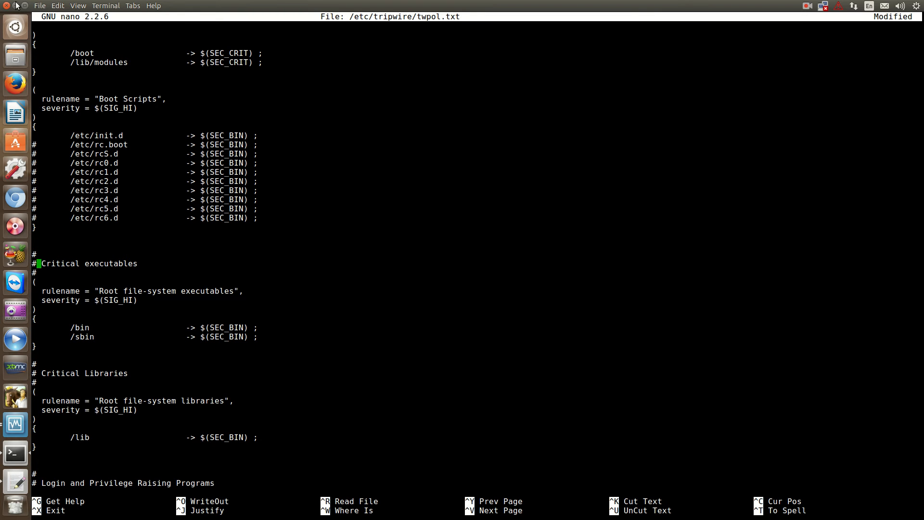
{"action": "scroll", "scroll_direction": "down", "scroll_amount": 3}
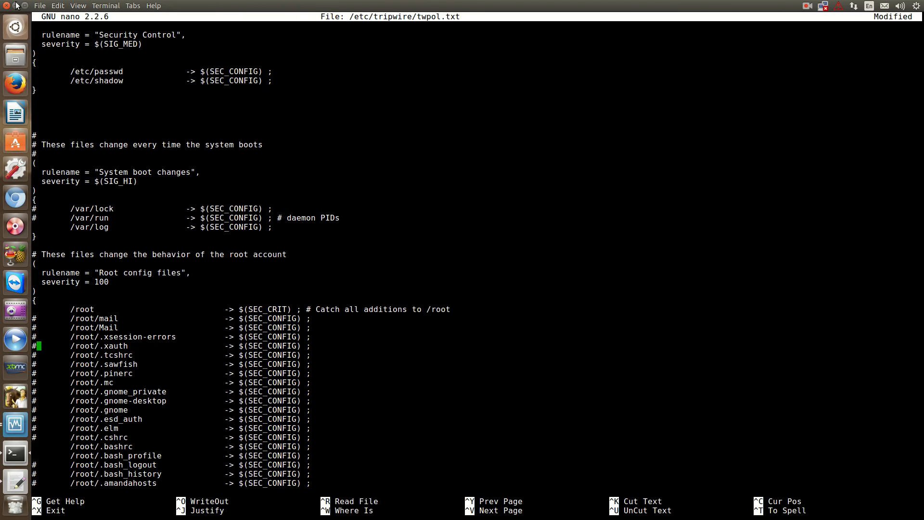
{"action": "scroll", "scroll_direction": "down", "scroll_amount": 3}
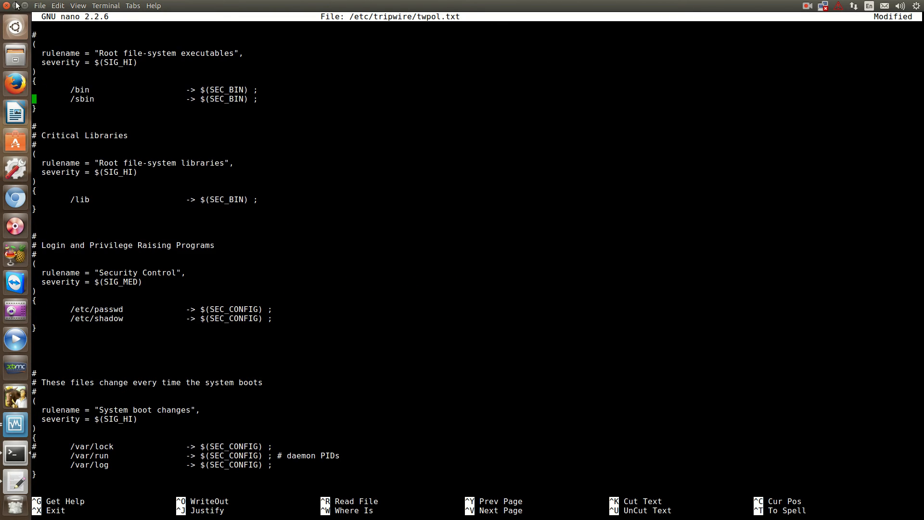
{"action": "scroll", "scroll_direction": "down", "scroll_amount": 3}
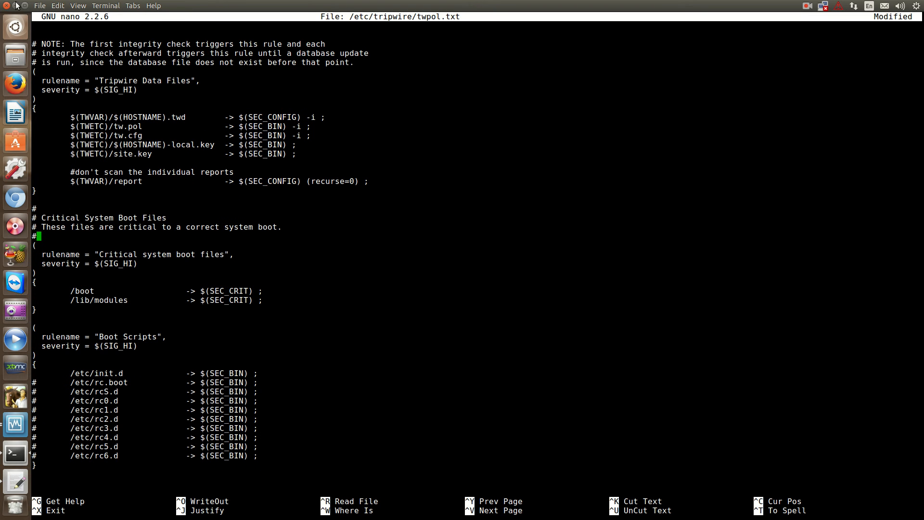
{"action": "scroll", "scroll_direction": "down", "scroll_amount": 3}
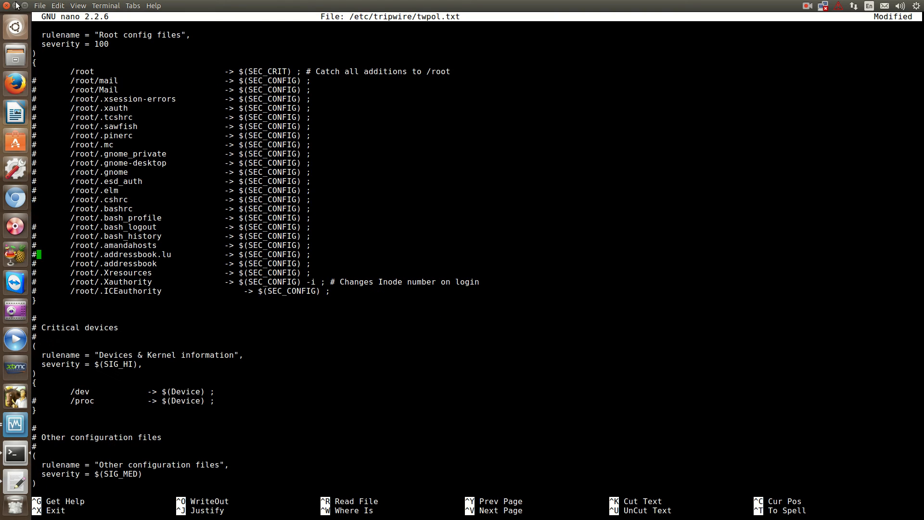
{"action": "scroll", "scroll_direction": "up", "scroll_amount": 3}
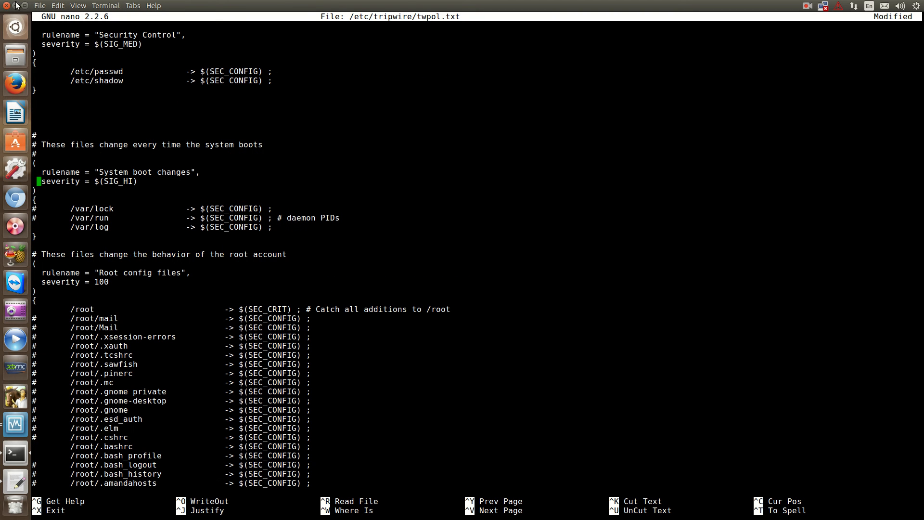
Comment out the missing /var/run and /proc entries, then save twpol.txt and exit nano.
{"action": "key", "text": "Down"}
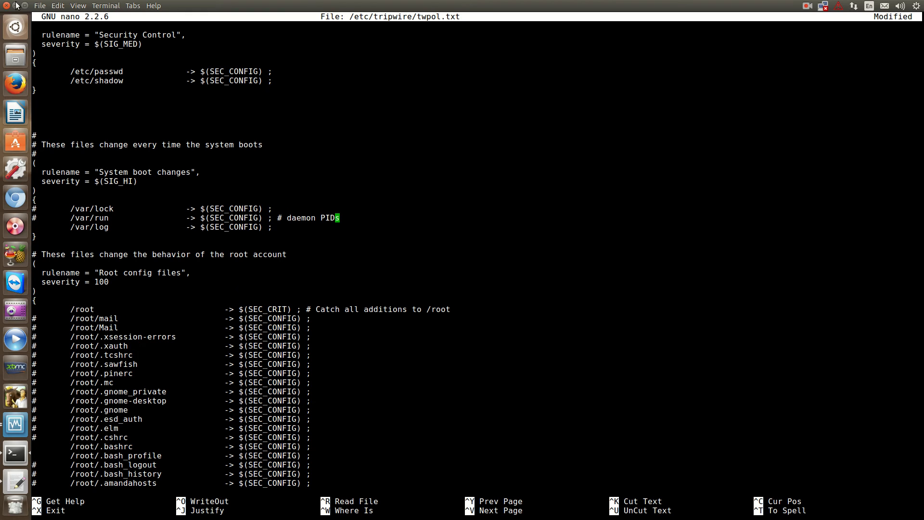
{"action": "key", "text": "Left"}
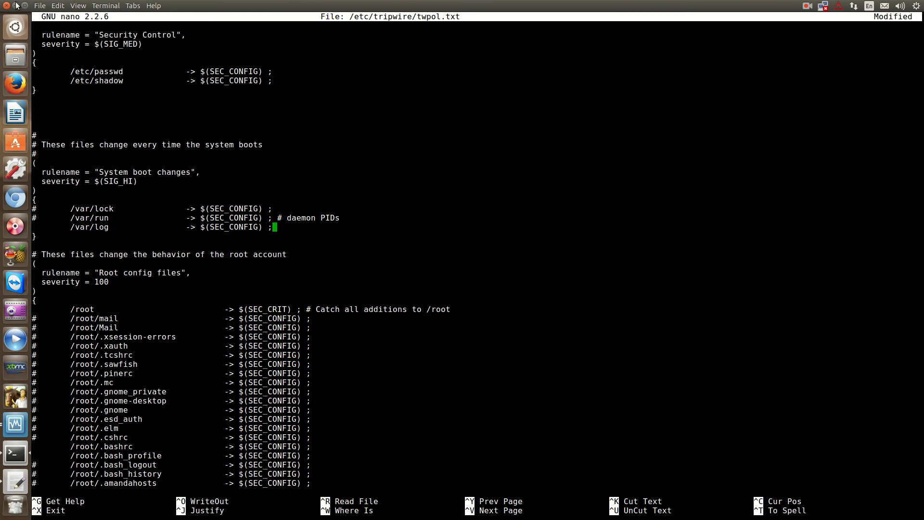
{"action": "scroll", "scroll_direction": "down", "scroll_amount": 3}
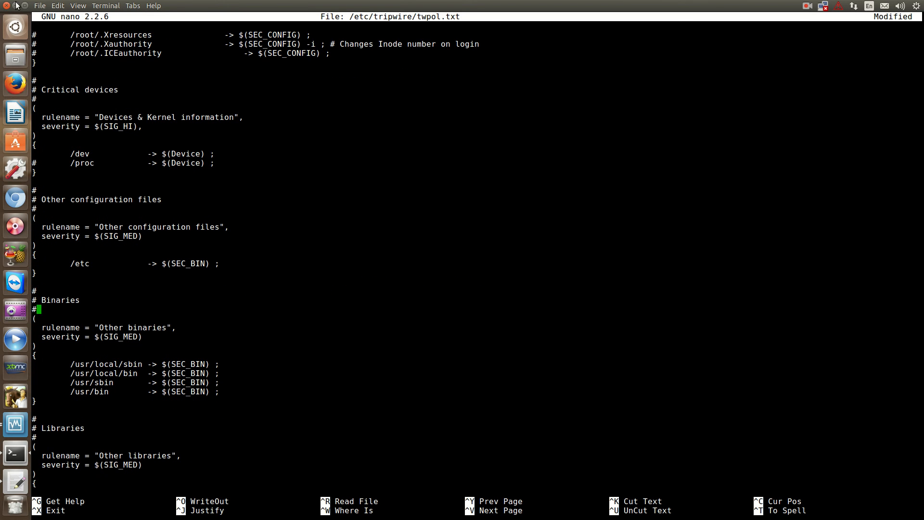
{"action": "scroll", "scroll_direction": "down", "scroll_amount": 3}
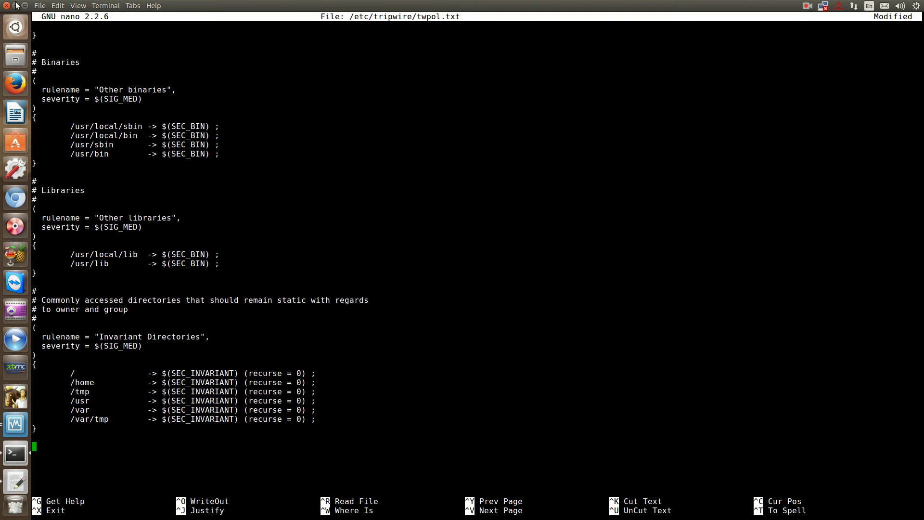
{"action": "key", "text": "ctrl+o"}
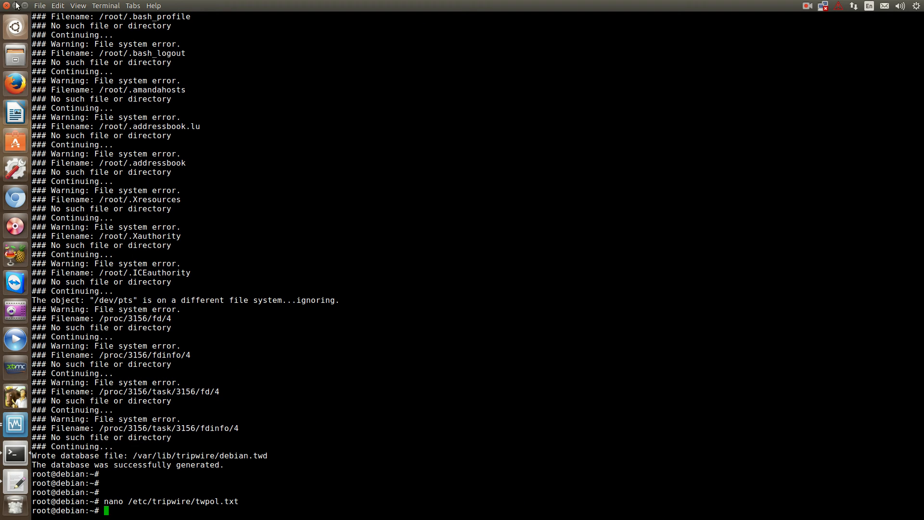
Compile the policy with twadmin -m P /etc/tripwire/twpol.txt after two unknown-mode errors.
{"action": "type", "text": "twadmi"}
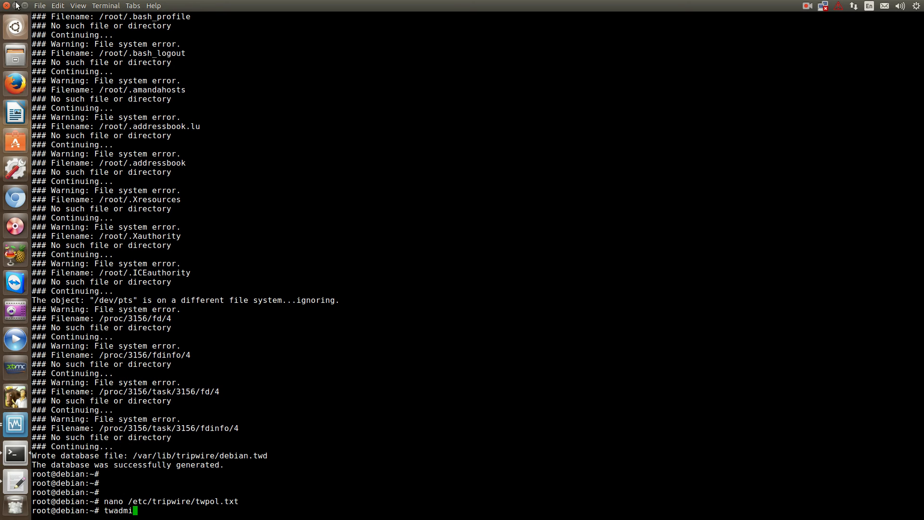
{"action": "type", "text": "n"}
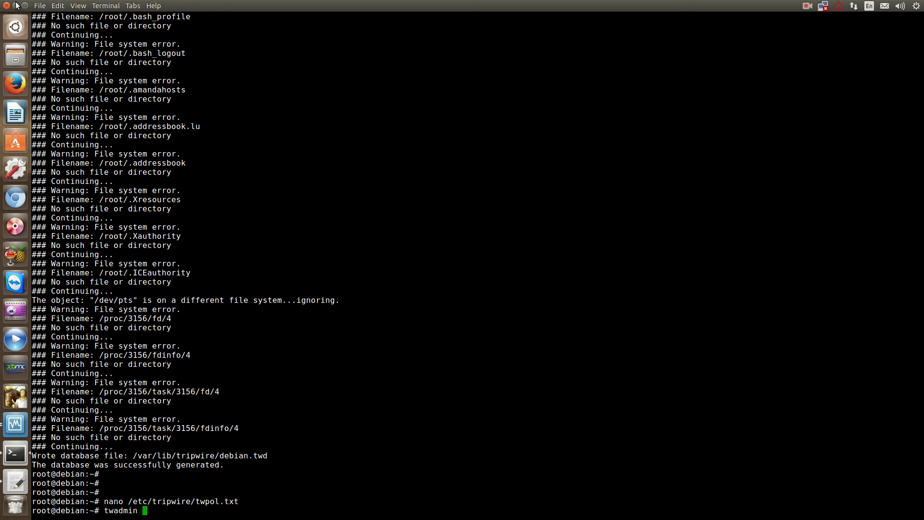
{"action": "type", "text": "-m ="}
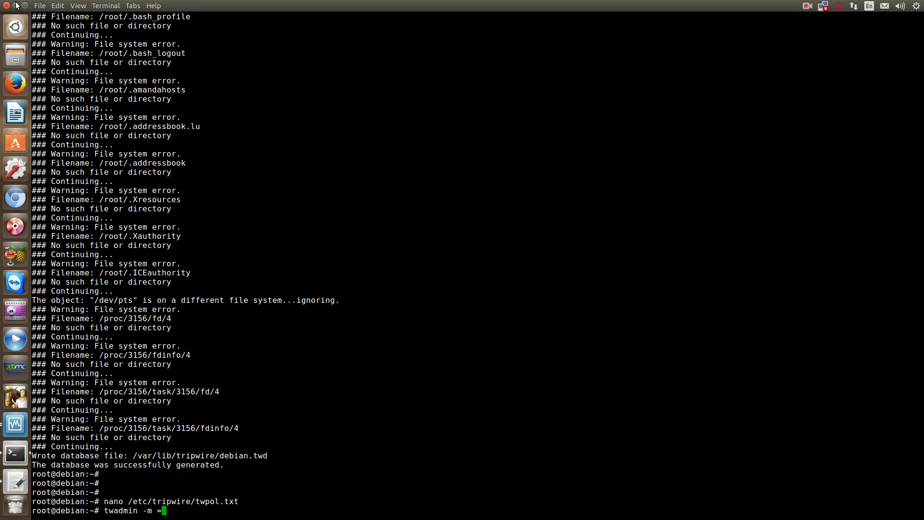
{"action": "type", "text": "P"}
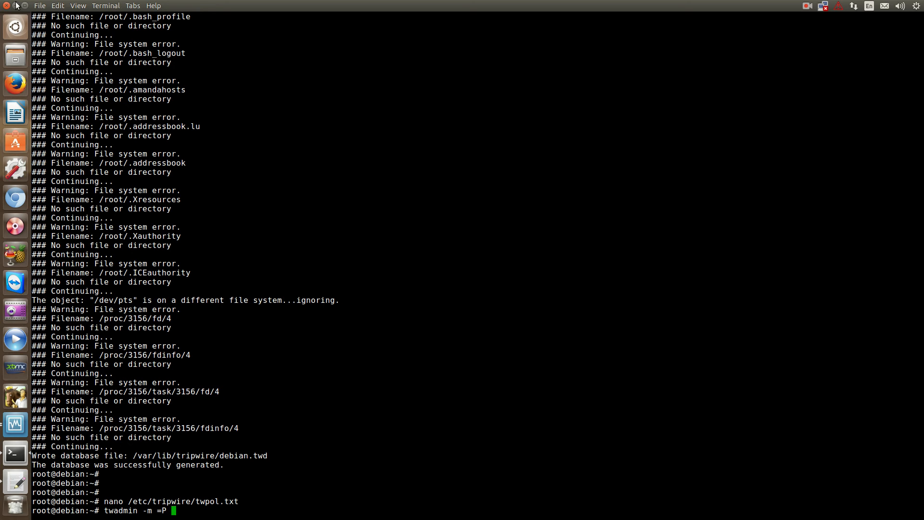
{"action": "type", "text": "/etc"}
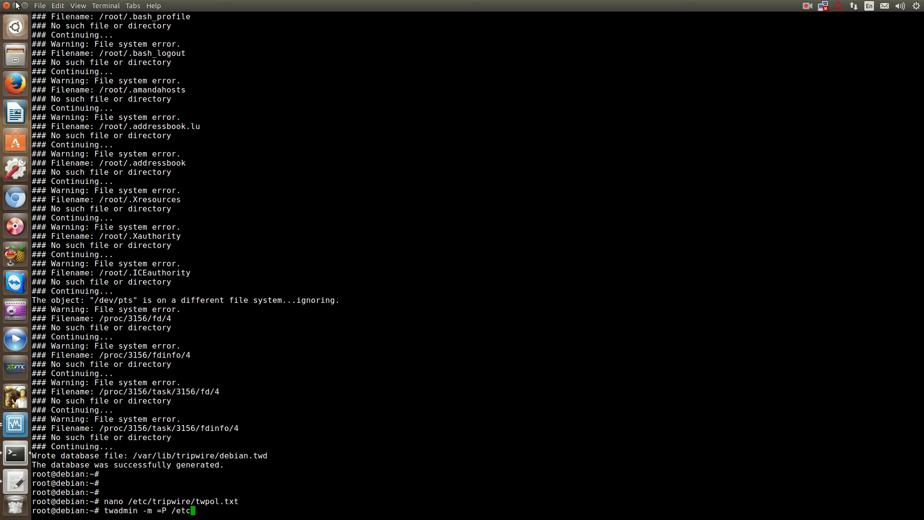
{"action": "type", "text": "tripwire/tw"}
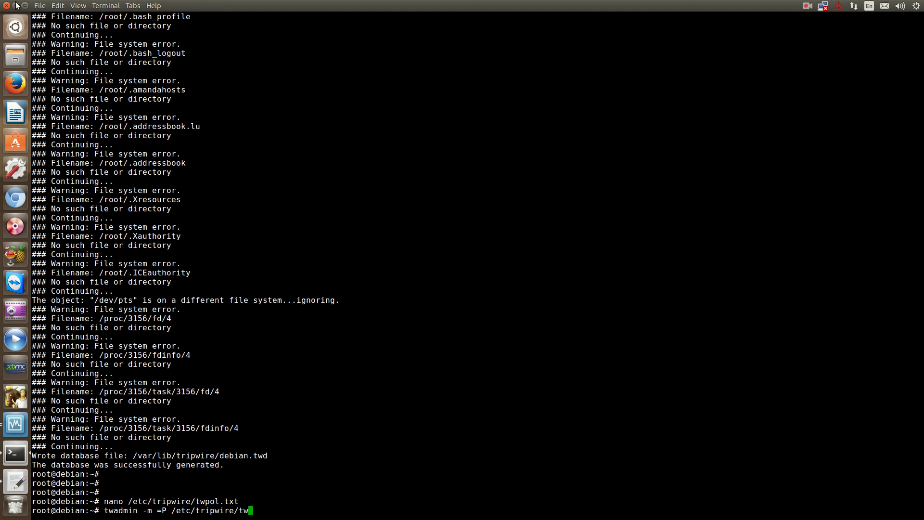
{"action": "type", "text": "p"}
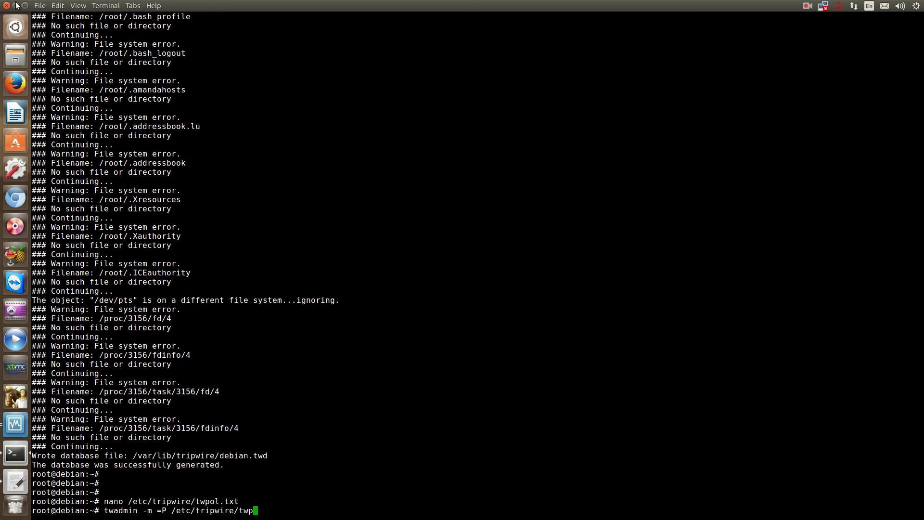
{"action": "type", "text": "ol.txt"}
{"action": "key", "text": "Return"}
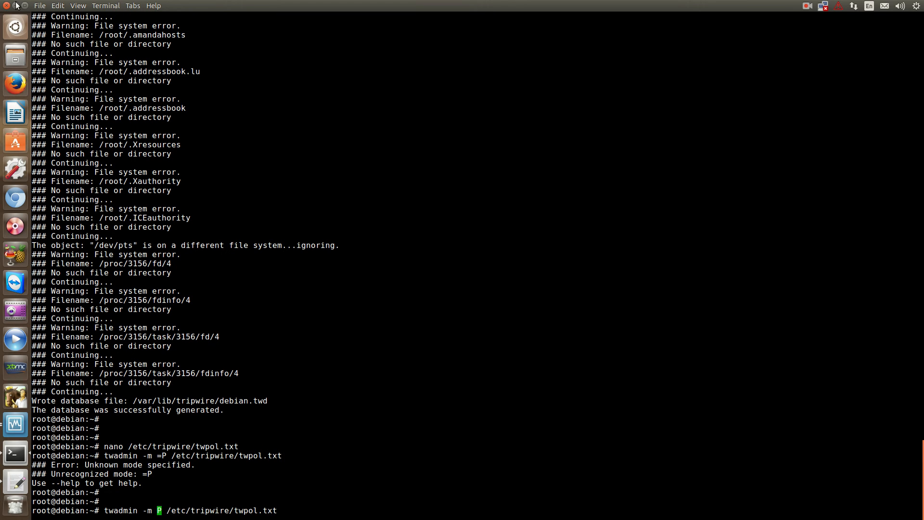
{"action": "key", "text": "Return"}
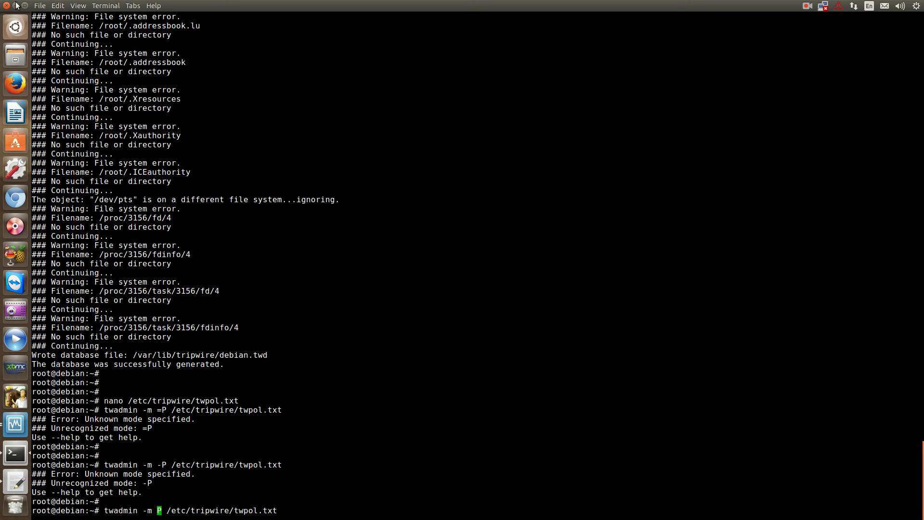
{"action": "key", "text": "Return"}
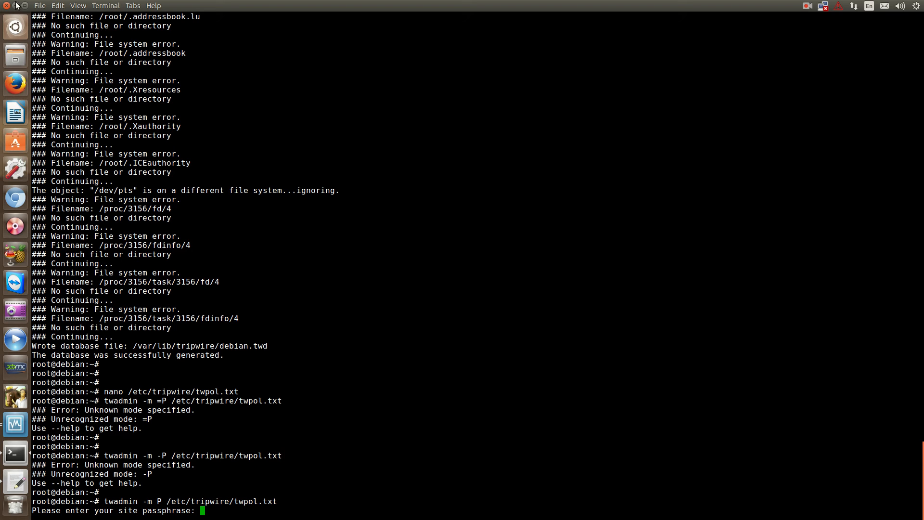
Scroll to confirm the signed policy was written to /etc/tripwire/tw.pol.
{"action": "scroll", "scroll_direction": "down", "scroll_amount": 3}
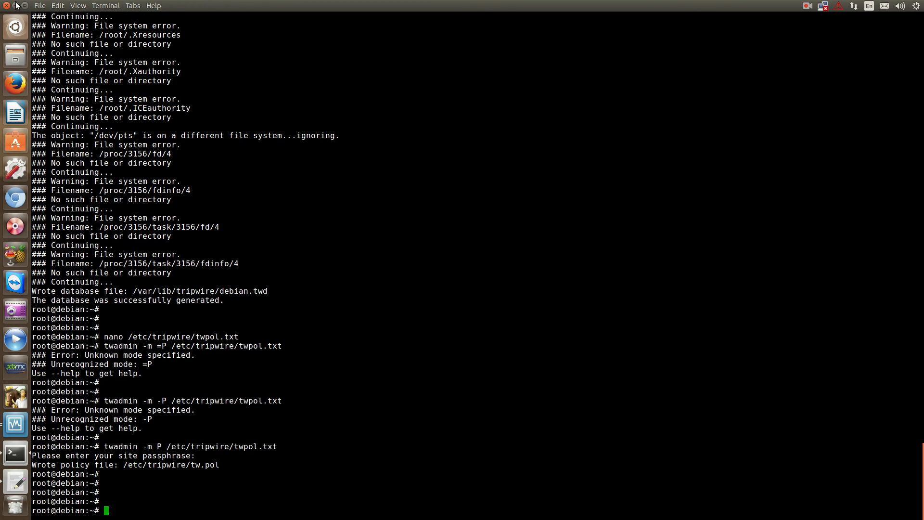
Run tripwire --check, which fails because the policy doesn't match the database.
{"action": "type", "text": "tripwire --check"}
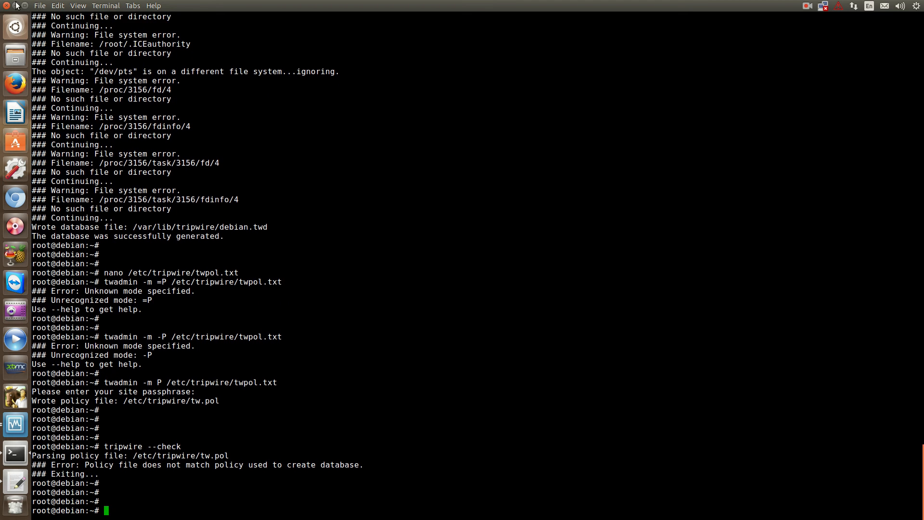
Regenerate the Tripwire database at /var/lib/tripwire/debian.twd from the new policy.
{"action": "type", "text": "tripwire --c"}
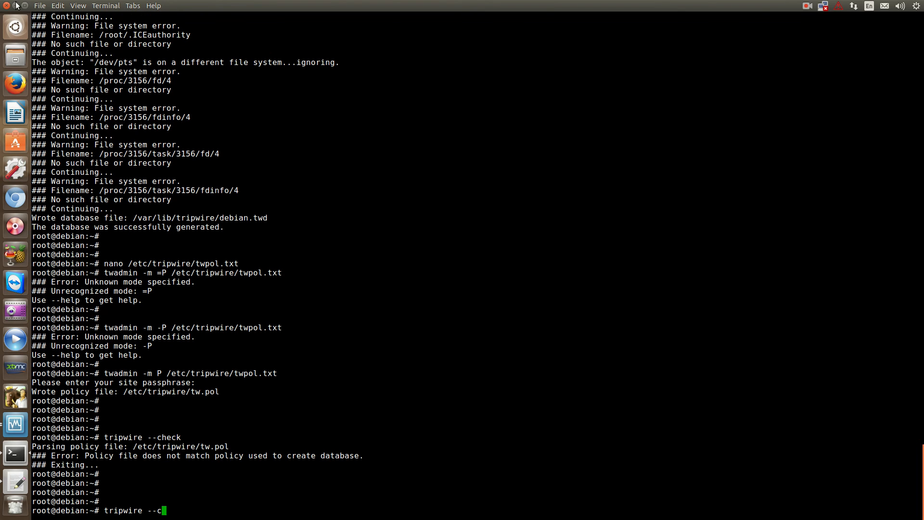
{"action": "type", "text": "init"}
{"action": "key", "text": "Return"}
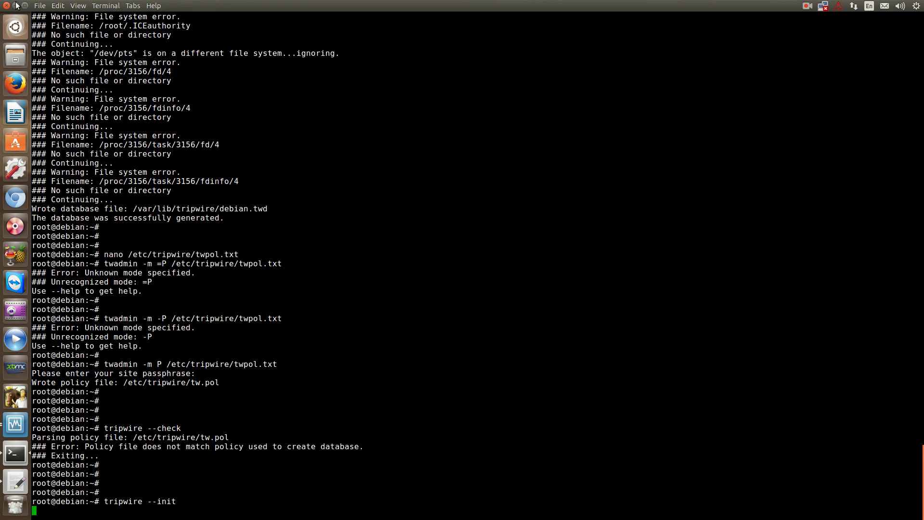
{"action": "key", "text": "Return"}
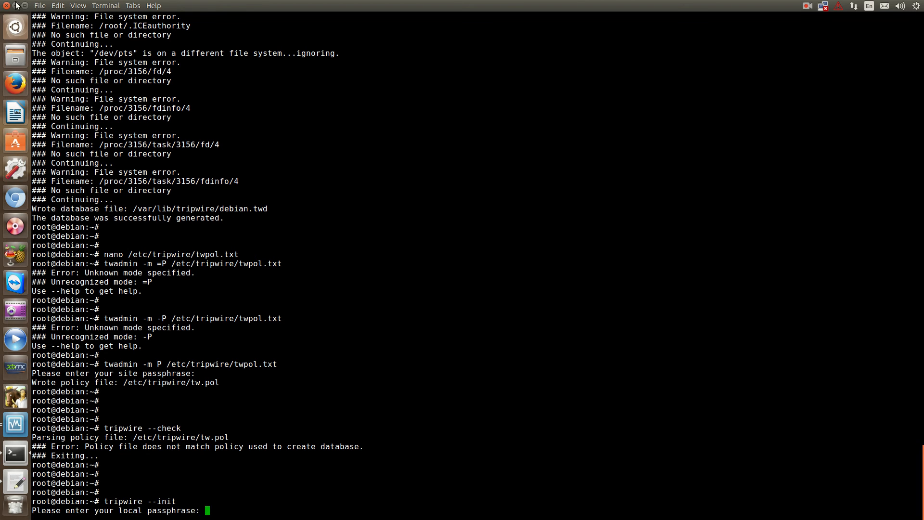
{"action": "scroll", "scroll_direction": "down", "scroll_amount": 3}
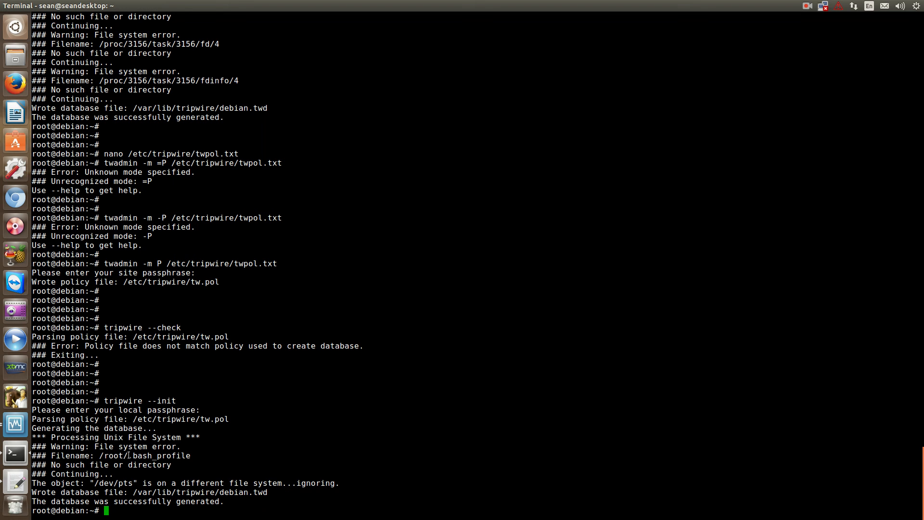
Run tripwire --check and review the report: 12316 objects scanned, 0 violations.
{"action": "type", "text": "tripwire --check"}
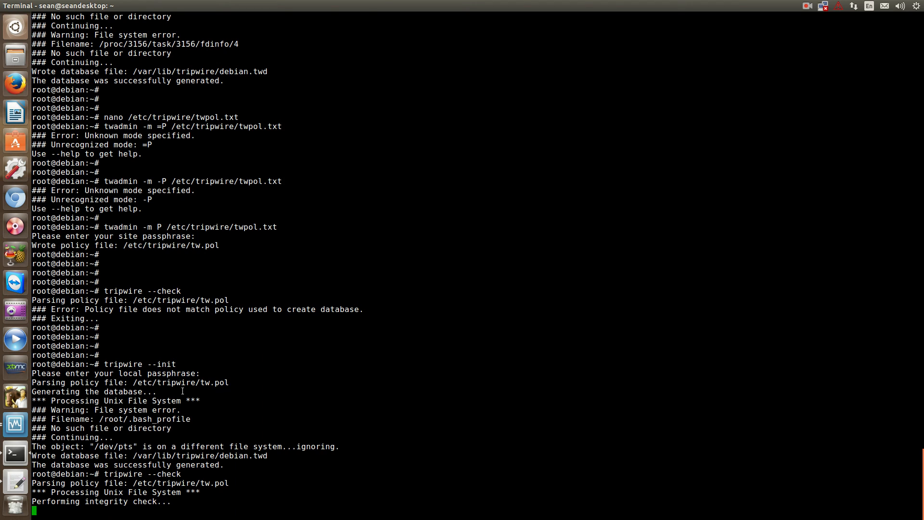
{"action": "scroll", "scroll_direction": "down", "scroll_amount": 3}
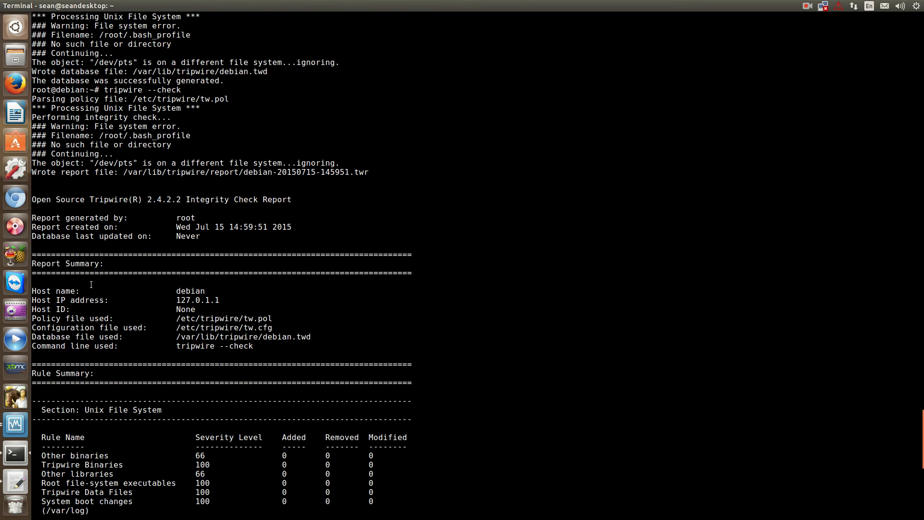
{"action": "scroll", "scroll_direction": "down", "scroll_amount": 3}
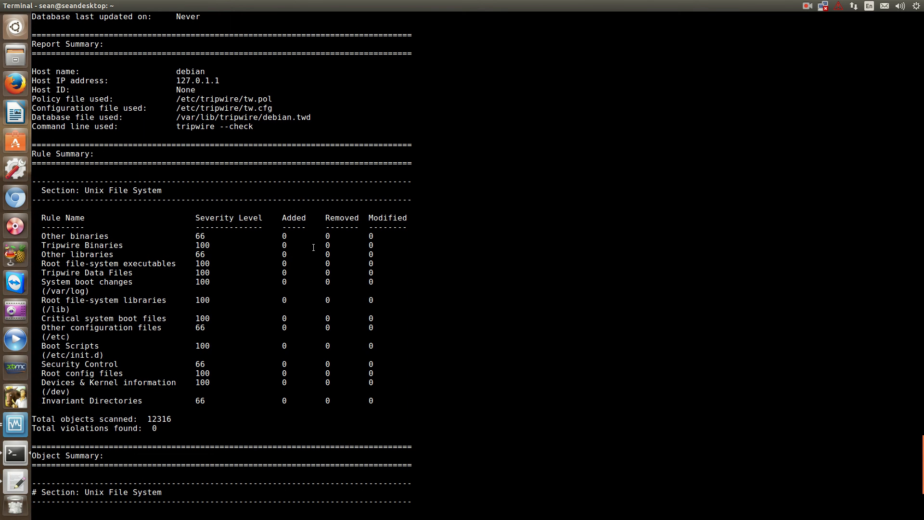
{"action": "scroll", "scroll_direction": "down", "scroll_amount": 3}
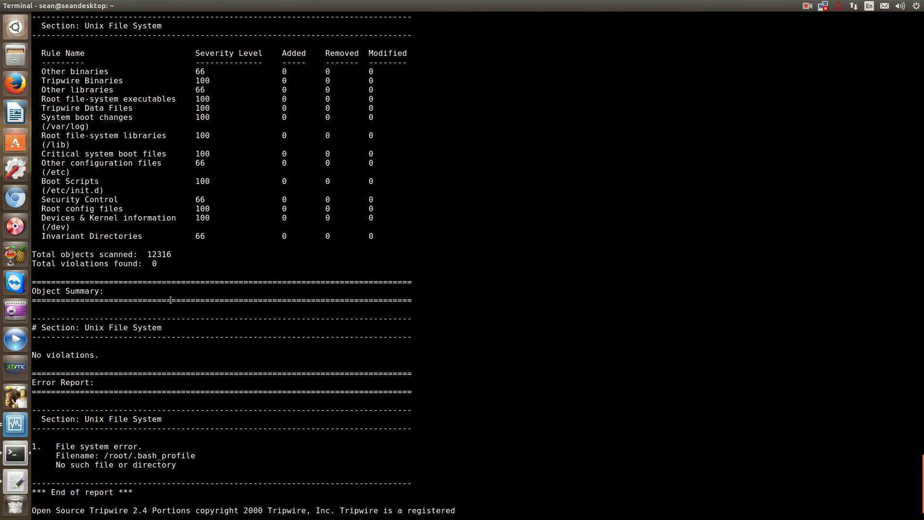
{"action": "scroll", "scroll_direction": "down", "scroll_amount": 3}
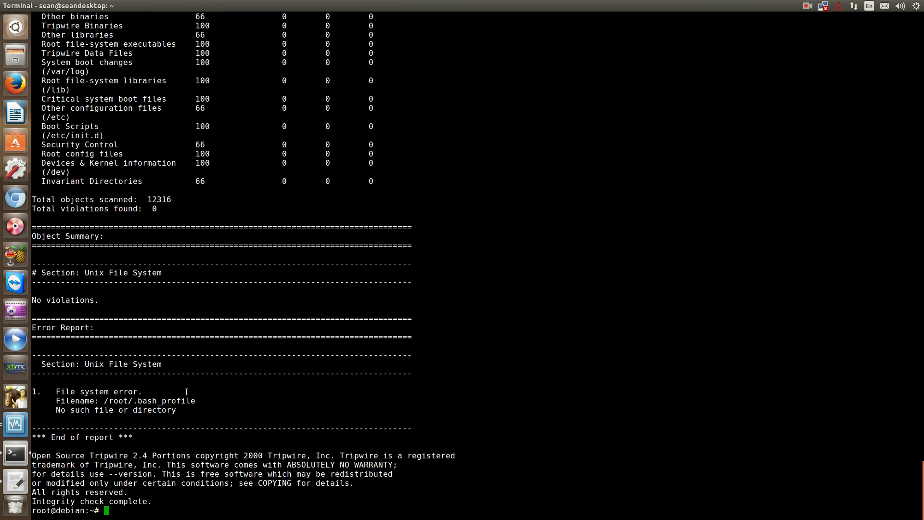
{"action": "mouse_move", "coordinate": [181, 394]}
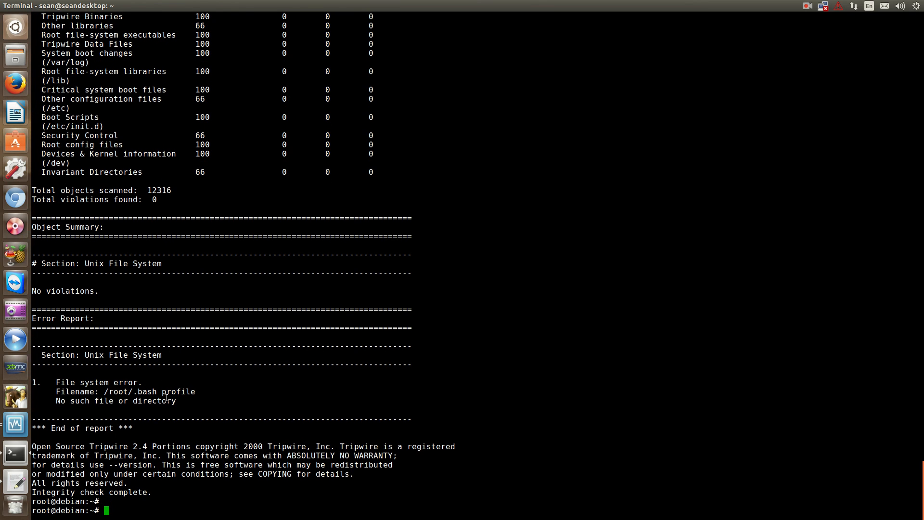
{"action": "mouse_move", "coordinate": [205, 375]}
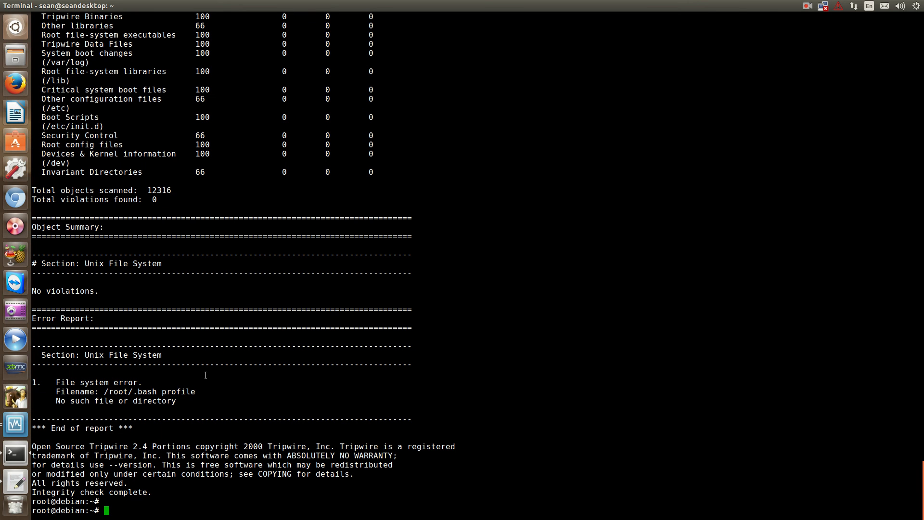
Open root's crontab in nano with crontab -e.
{"action": "type", "text": "cron t"}
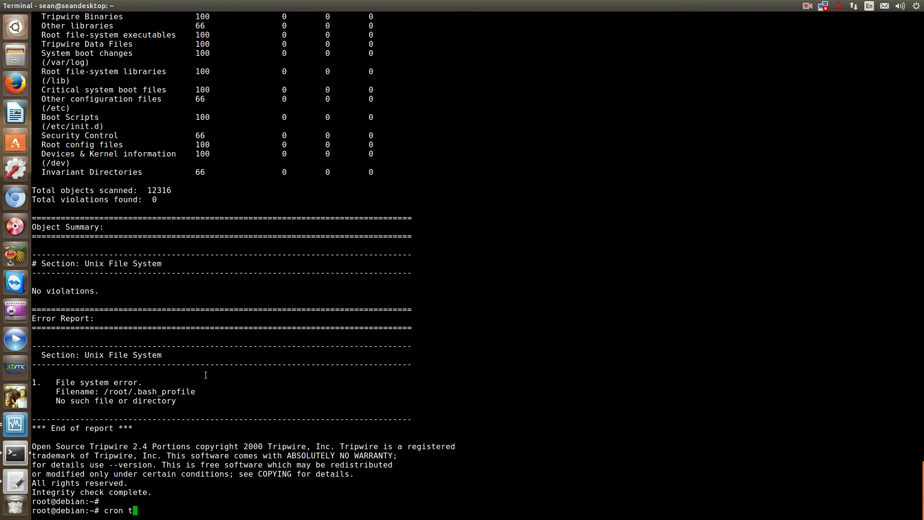
{"action": "type", "text": "ab"}
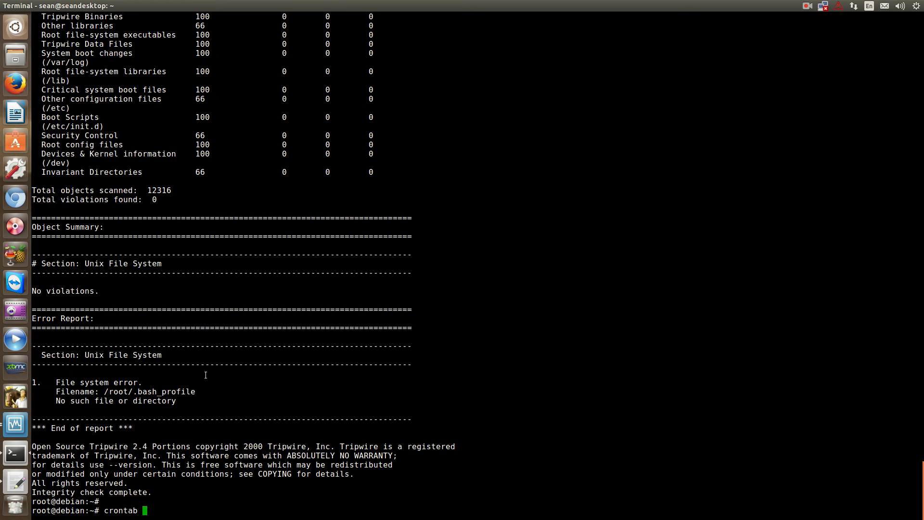
{"action": "key", "text": "Return"}
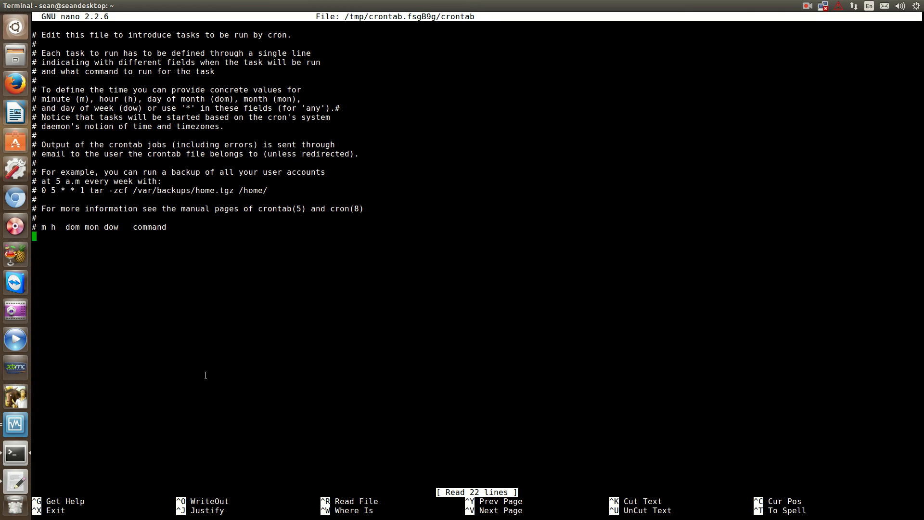
Enter the schedule '30 3 * * *' and command /usr/sbin/tripwire --check in the crontab.
{"action": "type", "text": "30 3 * * *"}
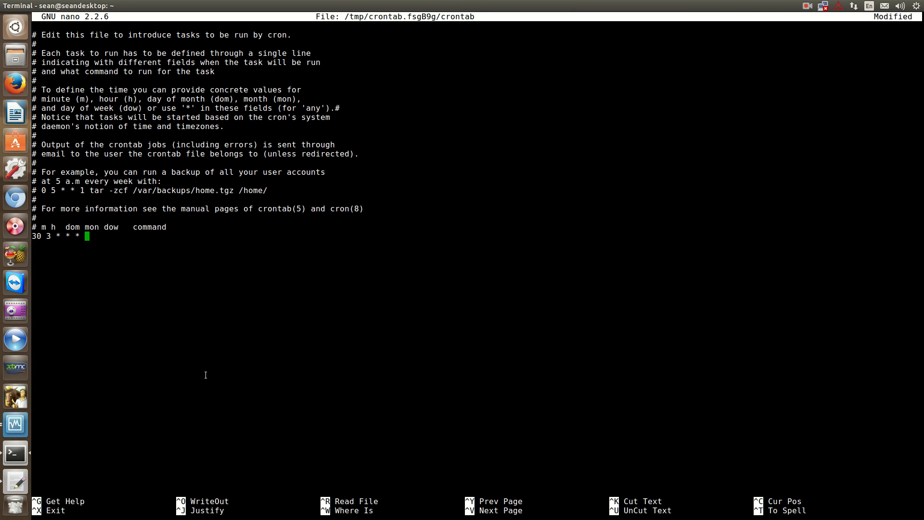
{"action": "type", "text": "/usr"}
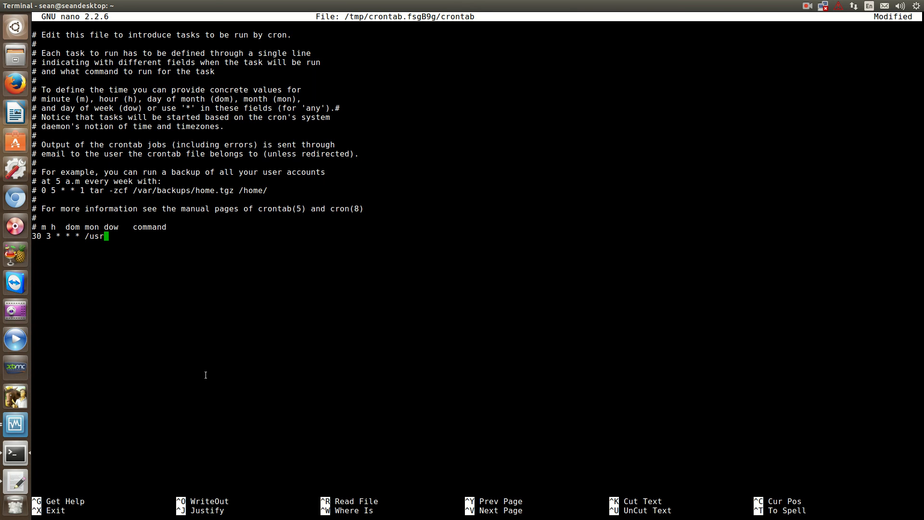
{"action": "type", "text": "/sbin"}
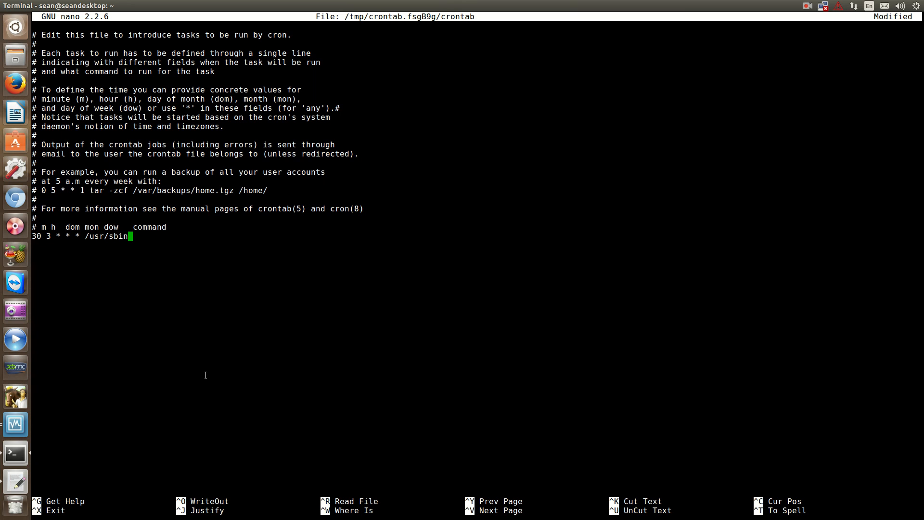
{"action": "type", "text": "trip"}
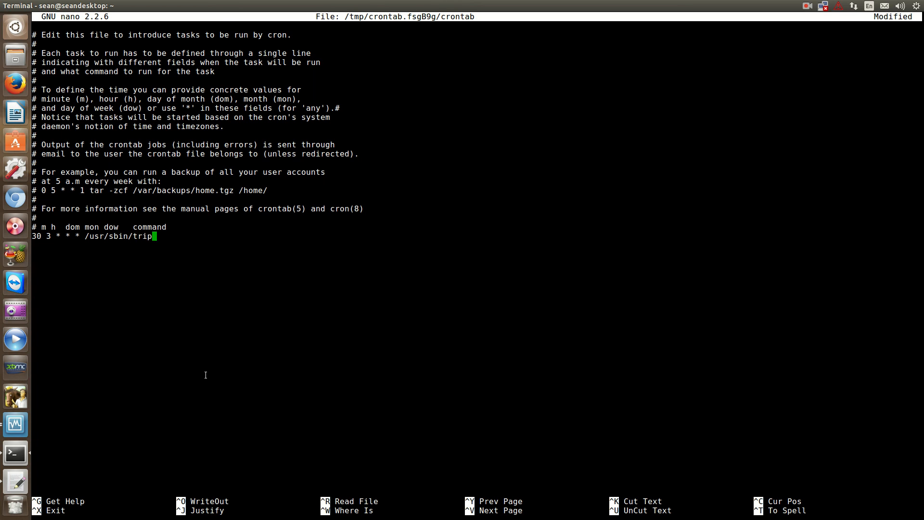
{"action": "type", "text": "wire"}
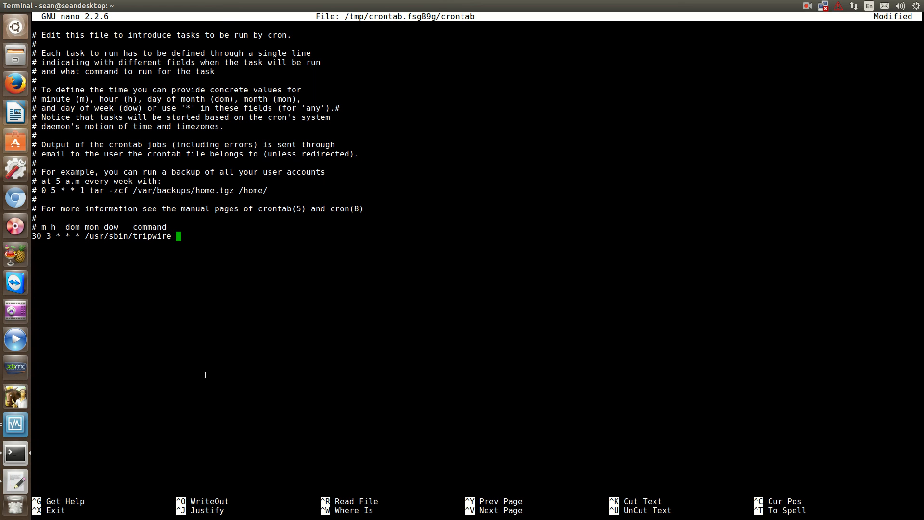
{"action": "type", "text": "--"}
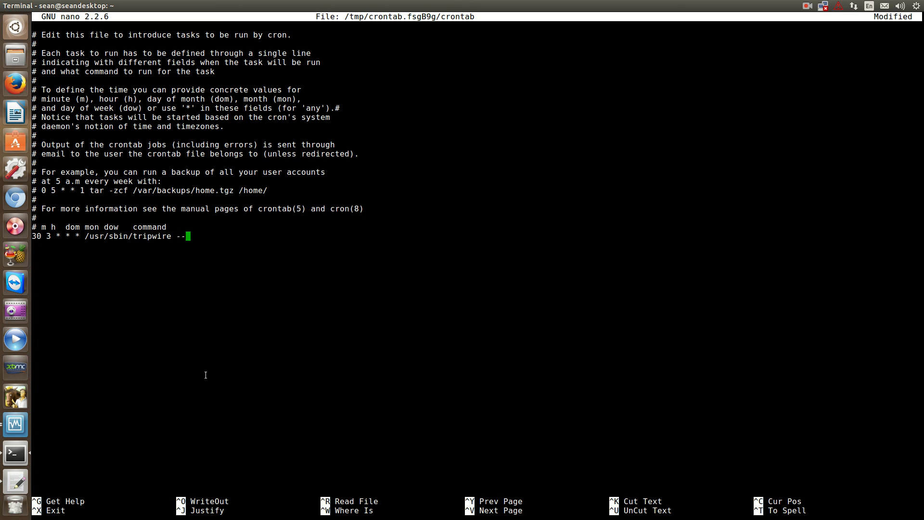
{"action": "type", "text": "chec"}
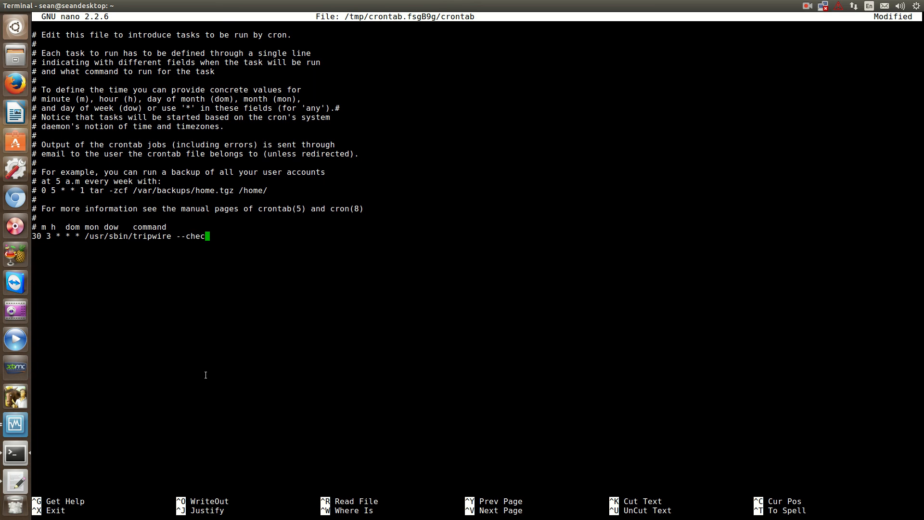
{"action": "type", "text": "k"}
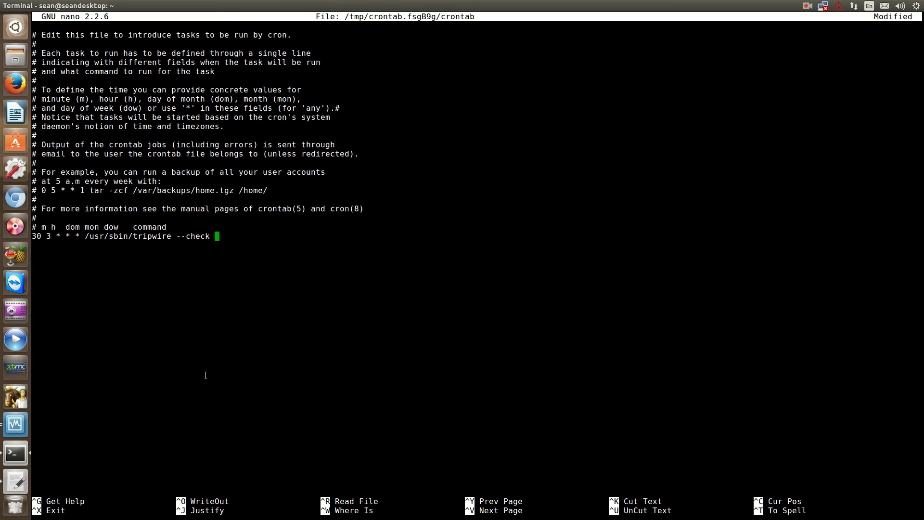
Pipe the check output to mail with subject "tripwire report".
{"action": "type", "text": "| ma"}
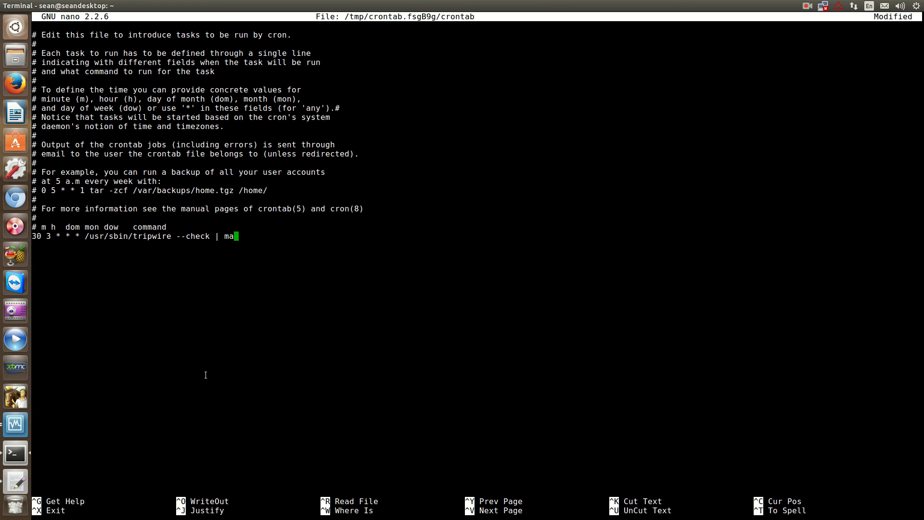
{"action": "type", "text": "il"}
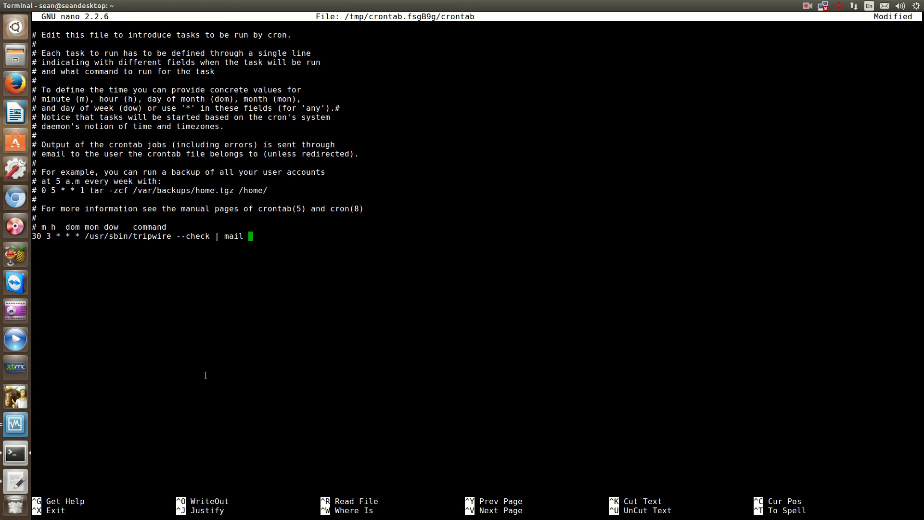
{"action": "type", "text": "-s"}
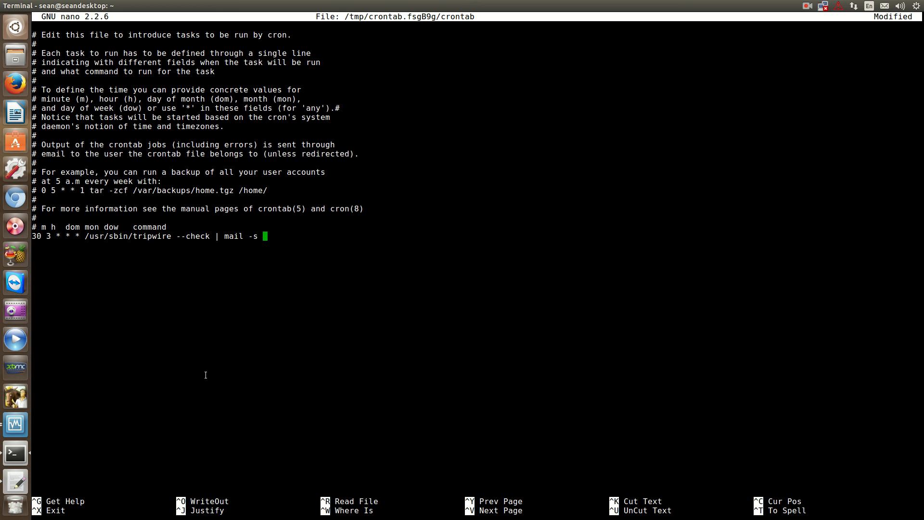
{"action": "type", "text": "\"tr"}
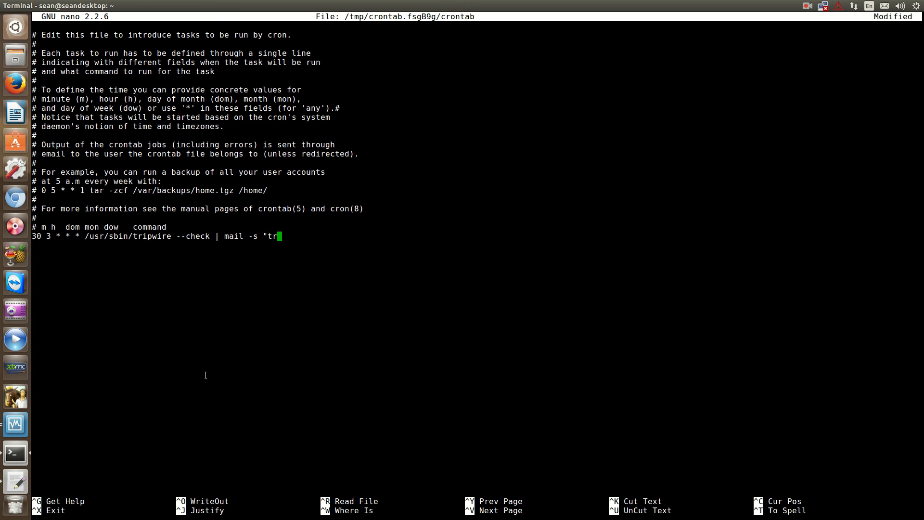
{"action": "type", "text": "ipwire repor"}
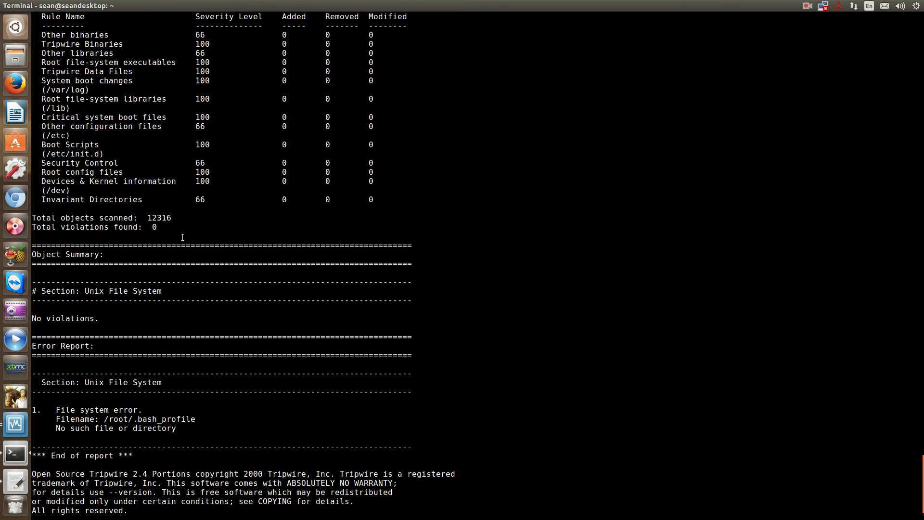
{"action": "scroll", "scroll_direction": "up", "scroll_amount": 3}
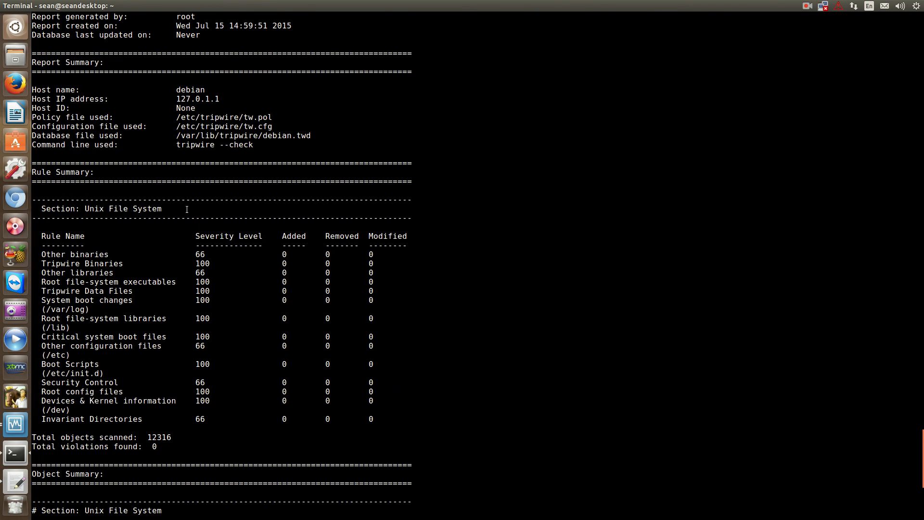
{"action": "scroll", "scroll_direction": "down", "scroll_amount": 3}
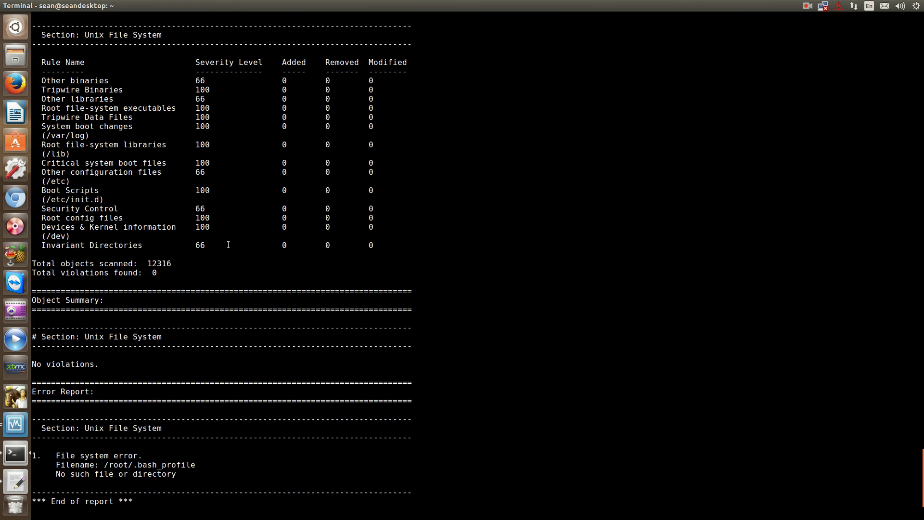
{"action": "scroll", "scroll_direction": "up", "scroll_amount": 3}
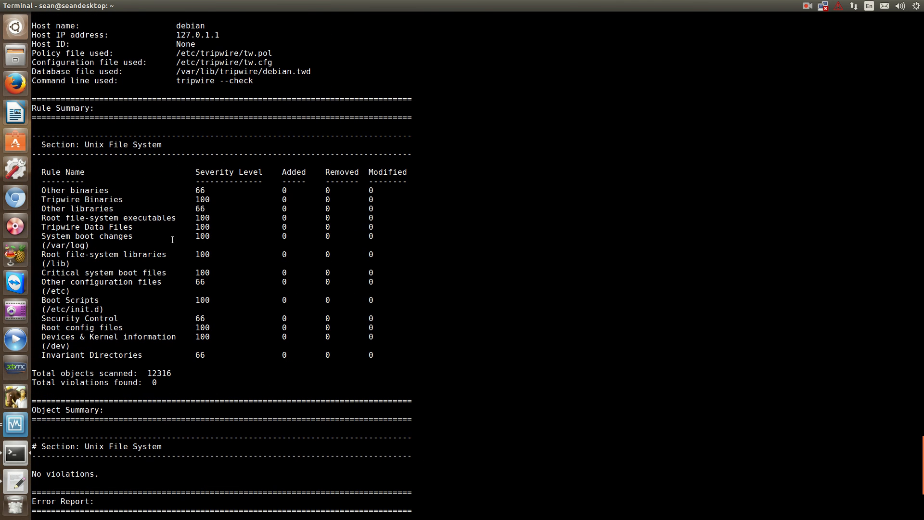
{"action": "scroll", "scroll_direction": "down", "scroll_amount": 3}
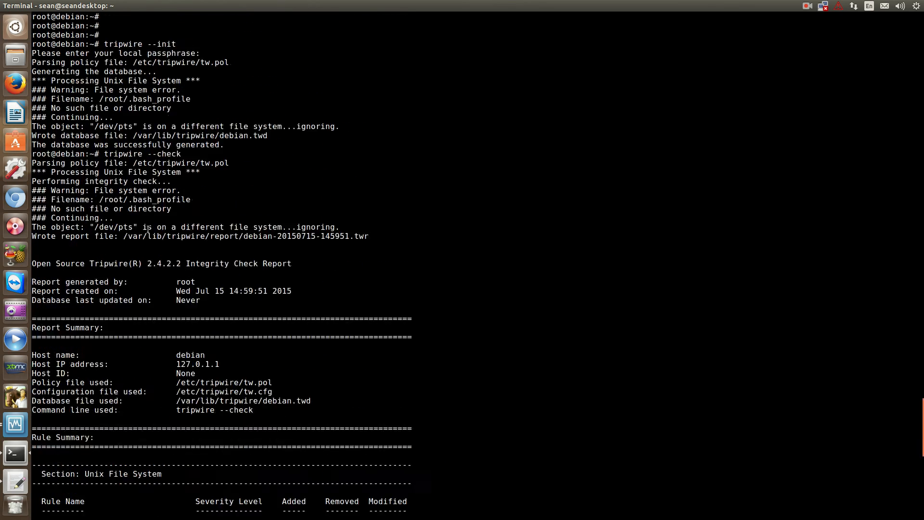
{"action": "scroll", "scroll_direction": "down", "scroll_amount": 3}
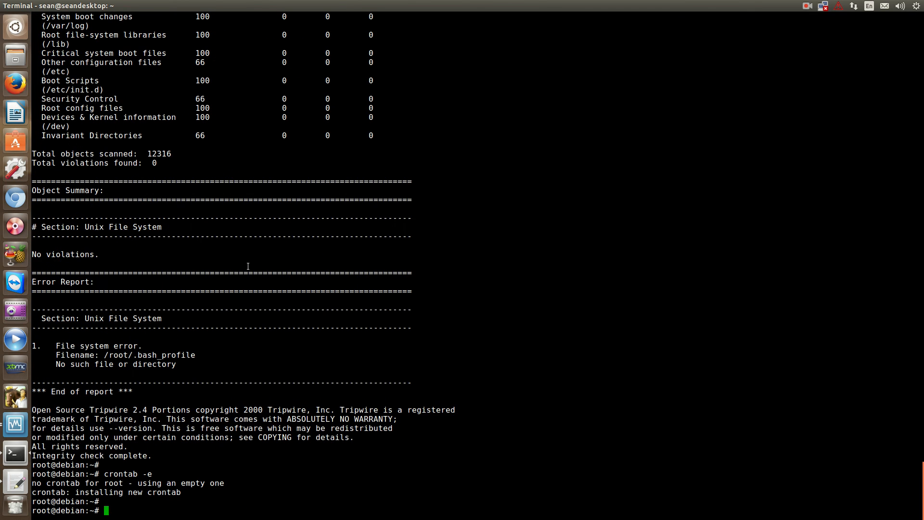
{"action": "scroll", "scroll_direction": "up", "scroll_amount": 3}
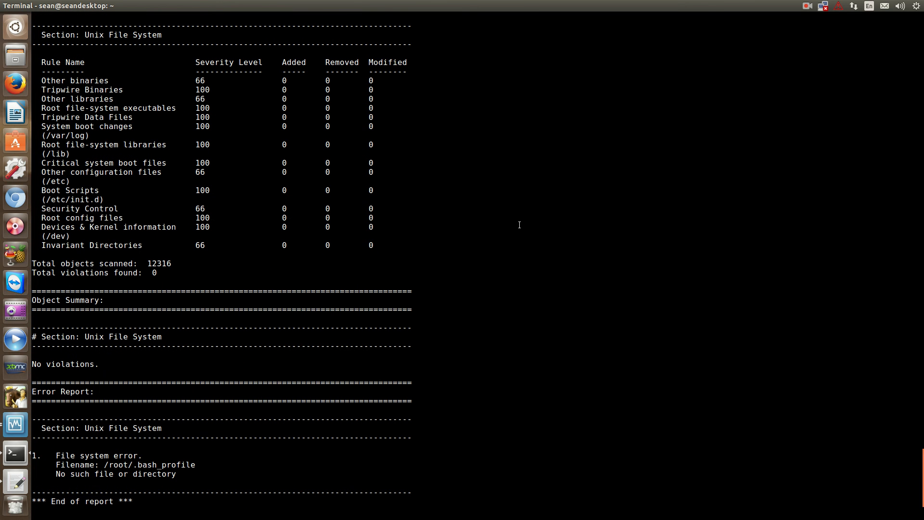
{"action": "mouse_move", "coordinate": [438, 211]}
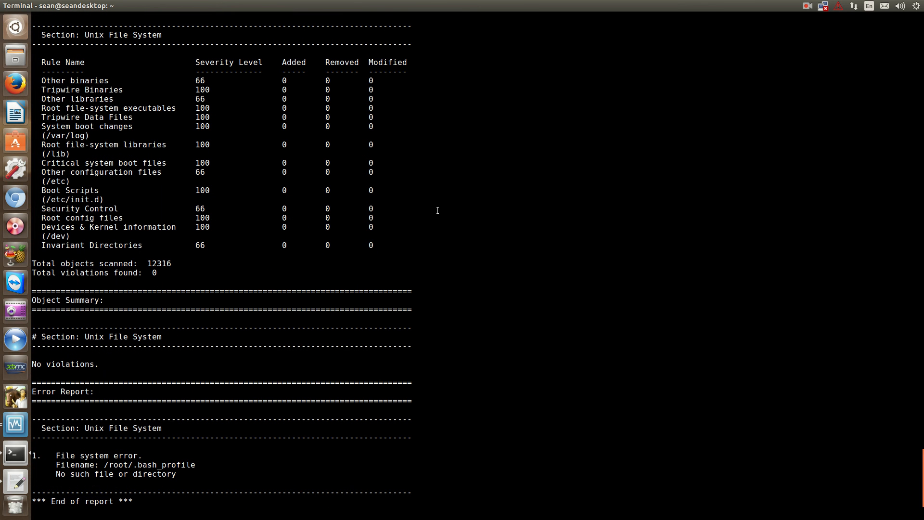
{"action": "scroll", "scroll_direction": "up", "scroll_amount": 3}
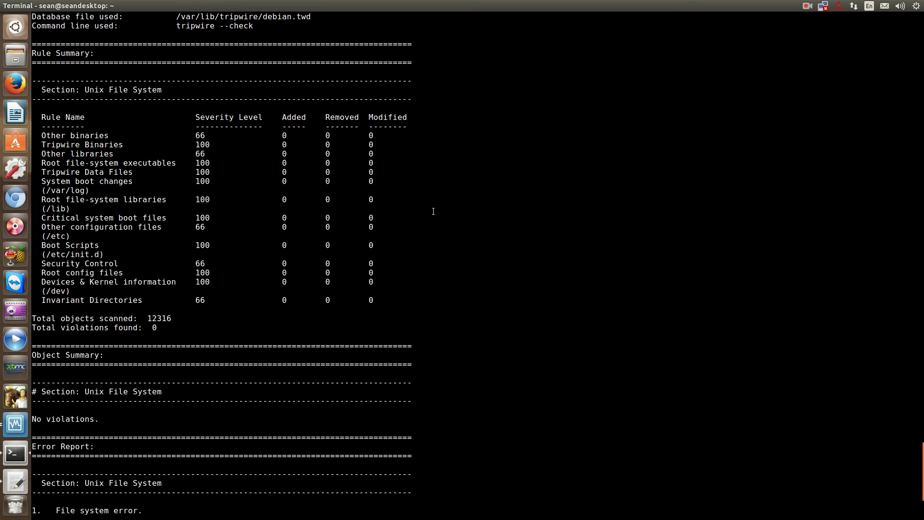
{"action": "mouse_move", "coordinate": [465, 212]}
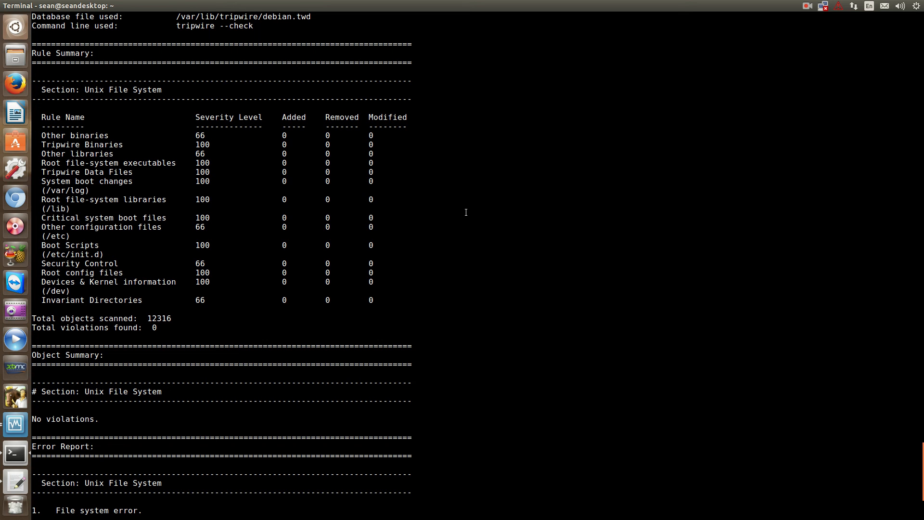